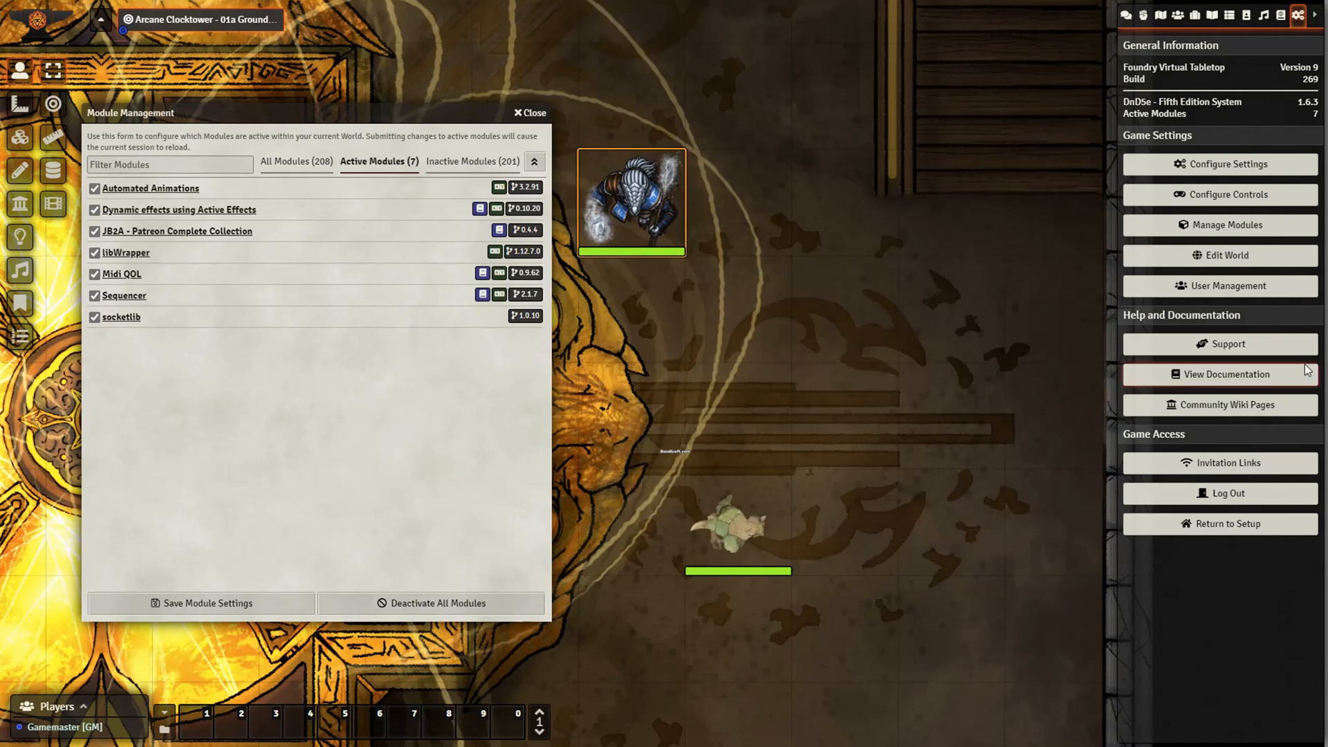
{"action": "mouse_move", "coordinate": [1218, 463]}
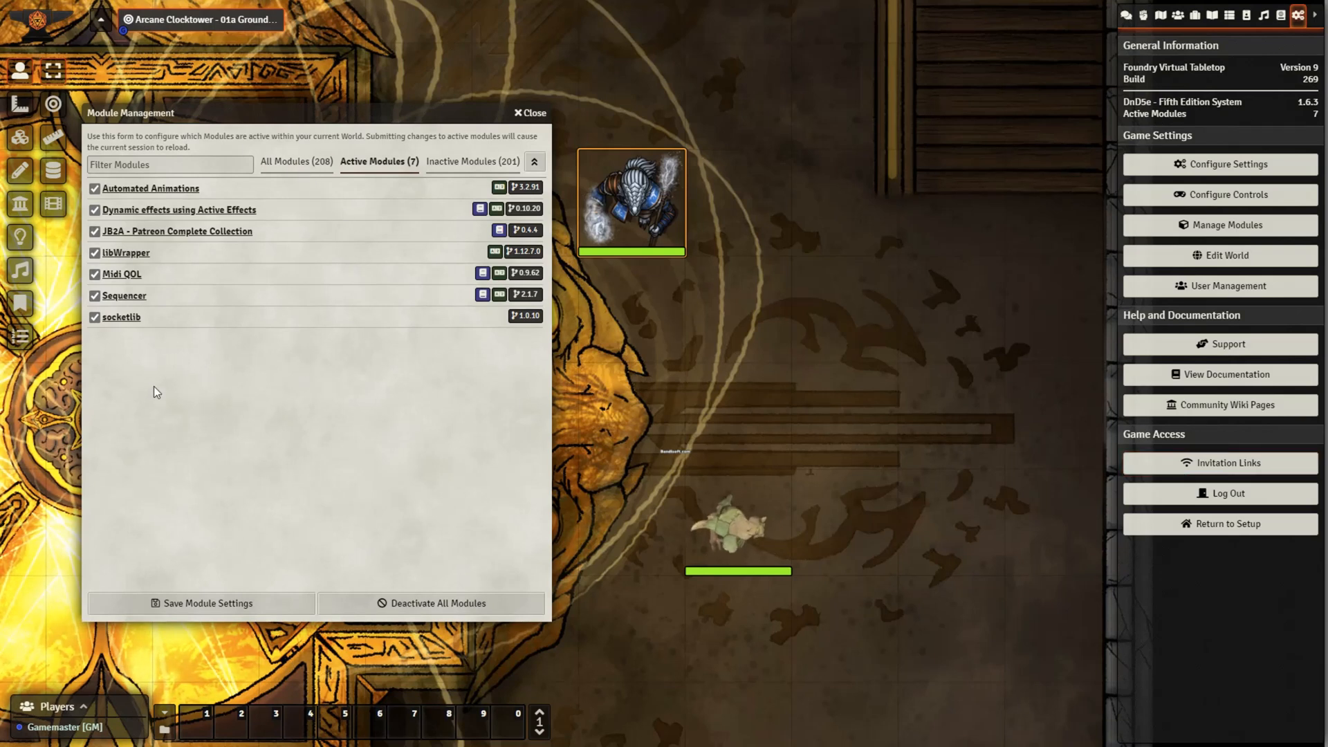
{"action": "mouse_move", "coordinate": [169, 193]}
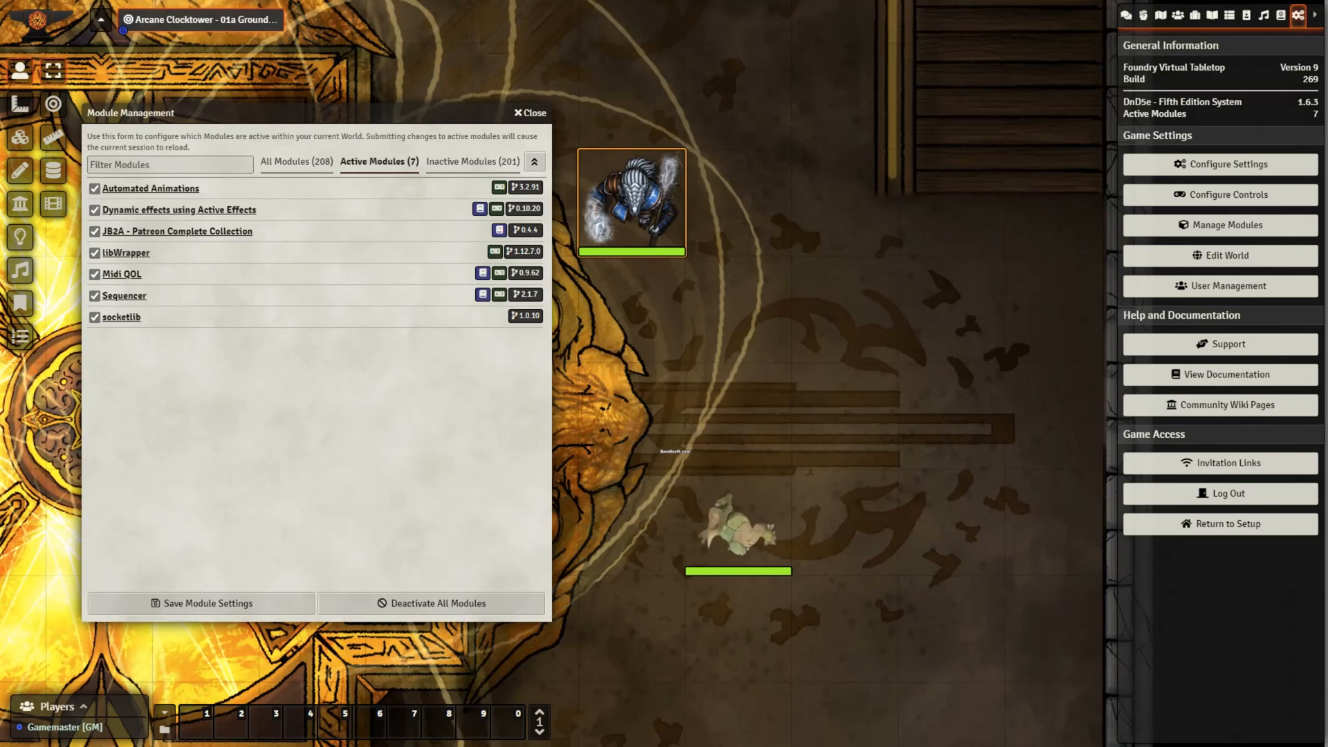
- Close Module Management and open the Automated Animations Automatic Recognition settings list
{"action": "left_click", "coordinate": [525, 113]}
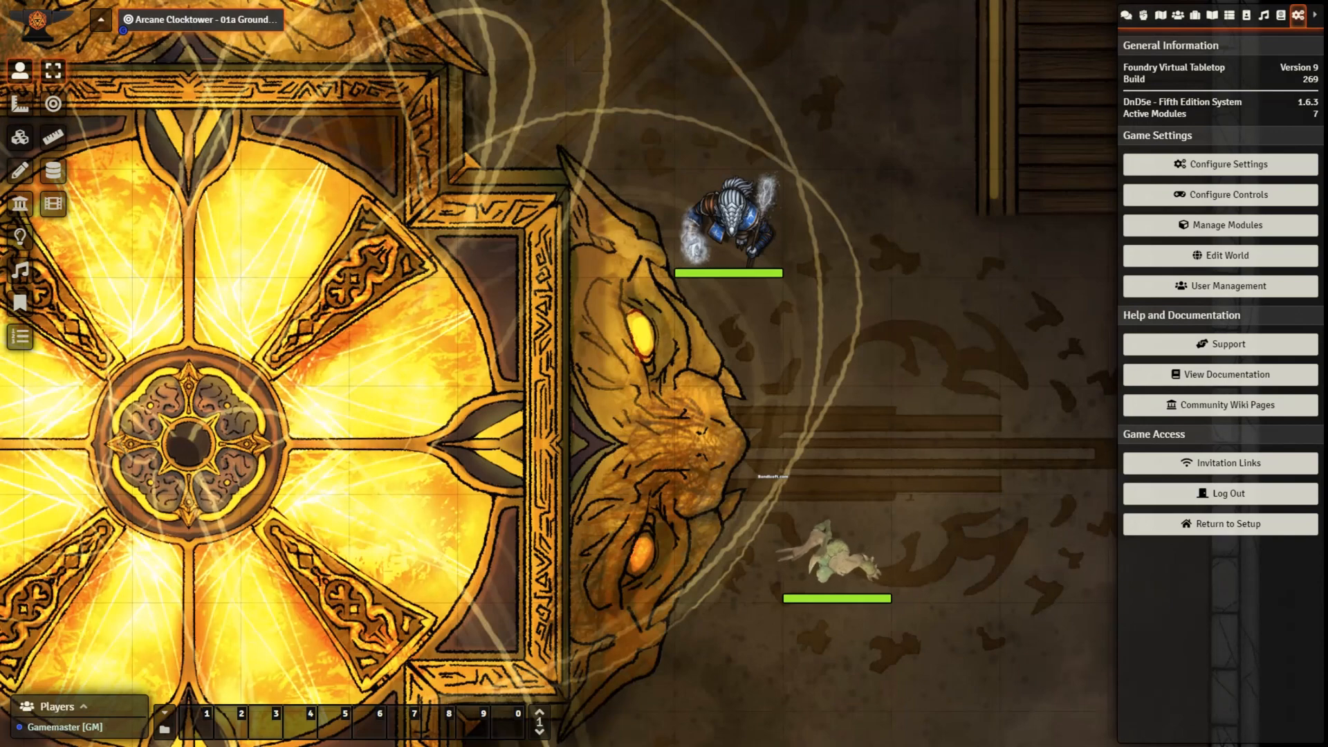
{"action": "left_click", "coordinate": [1219, 164]}
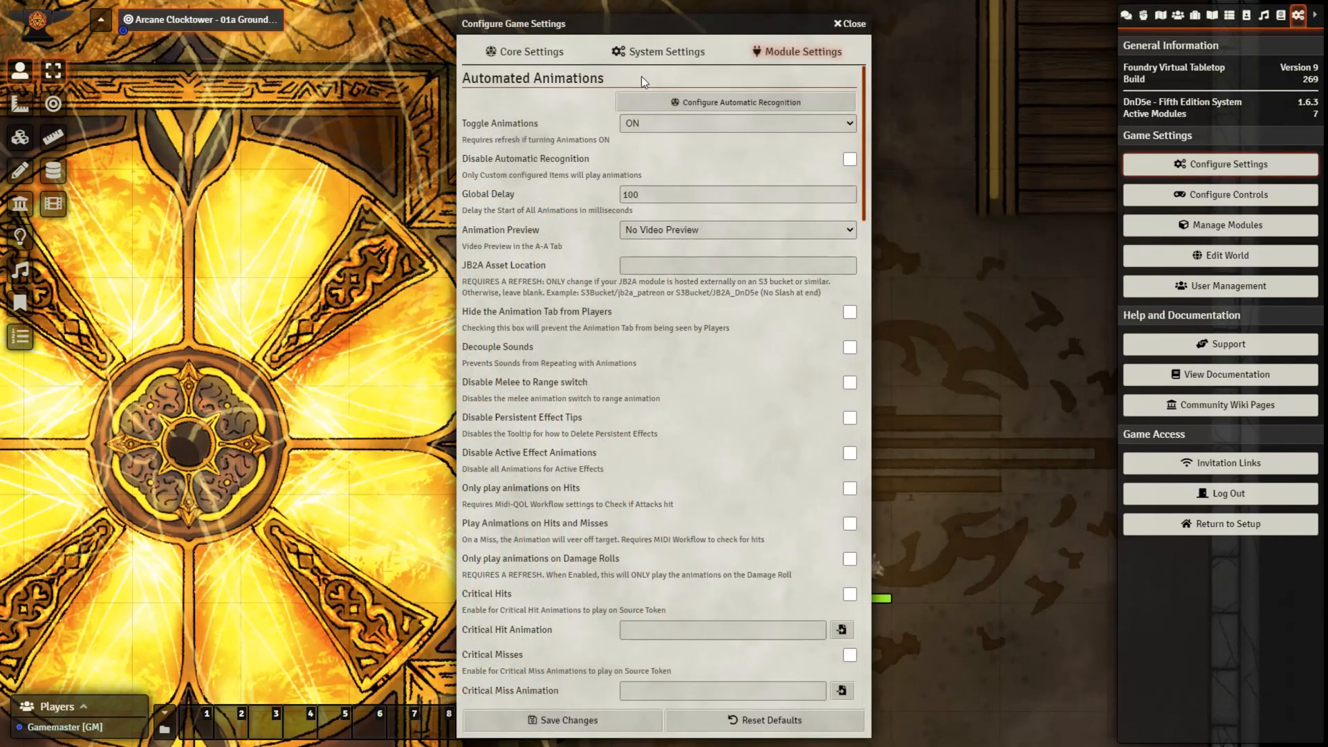
{"action": "left_click", "coordinate": [736, 102]}
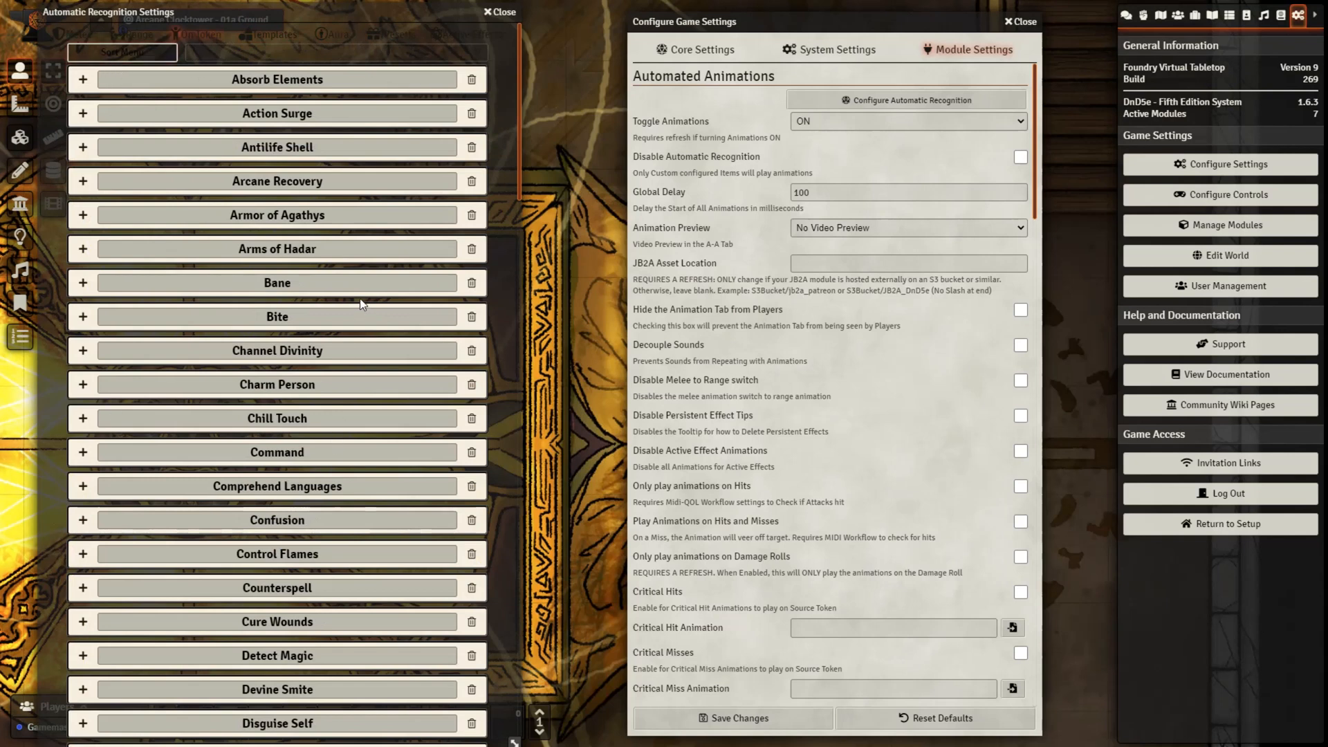
{"action": "mouse_move", "coordinate": [362, 301]}
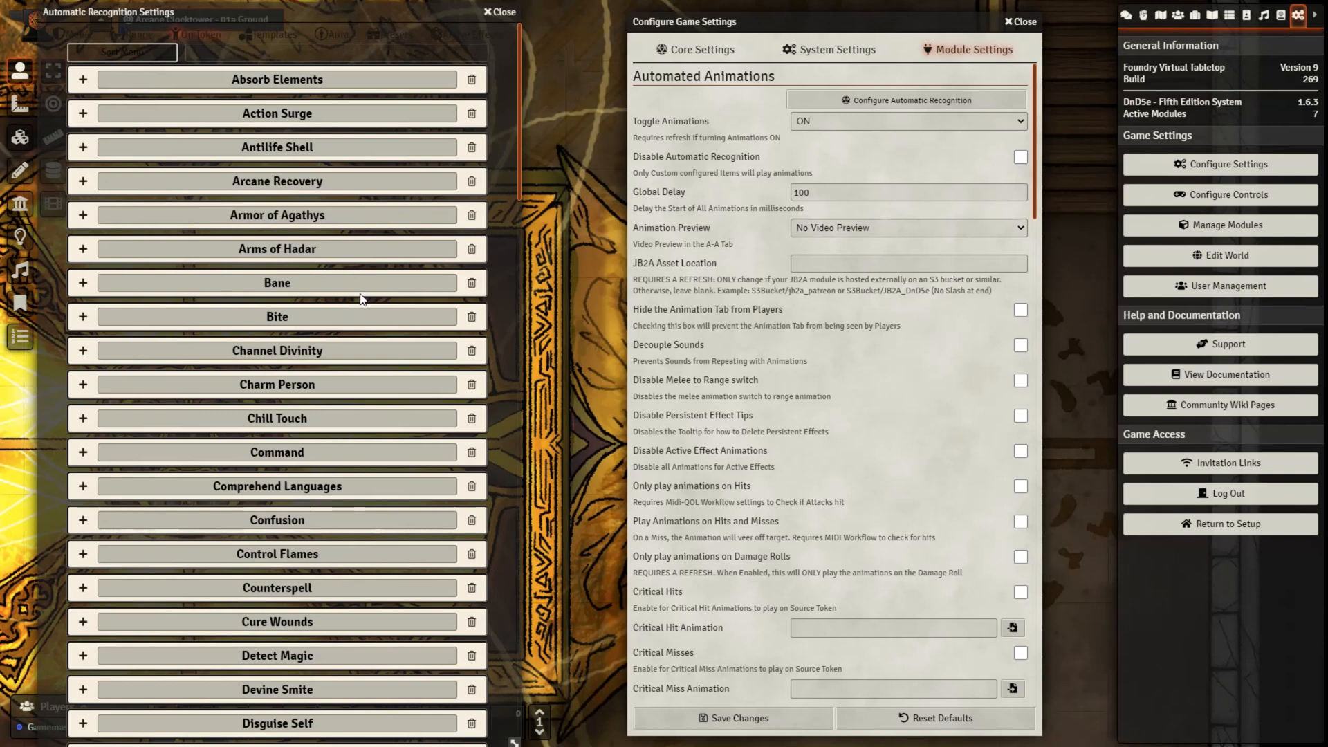
{"action": "mouse_move", "coordinate": [411, 291]}
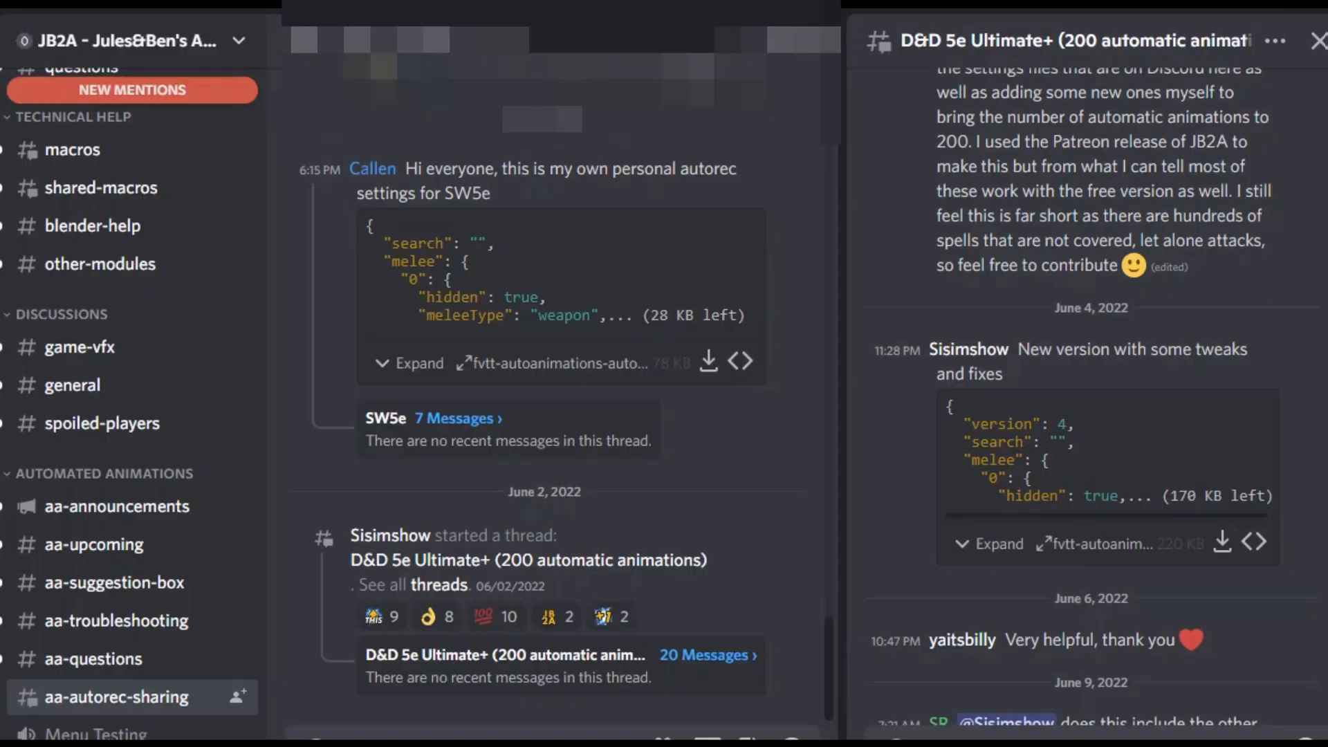
{"action": "mouse_move", "coordinate": [1006, 635]}
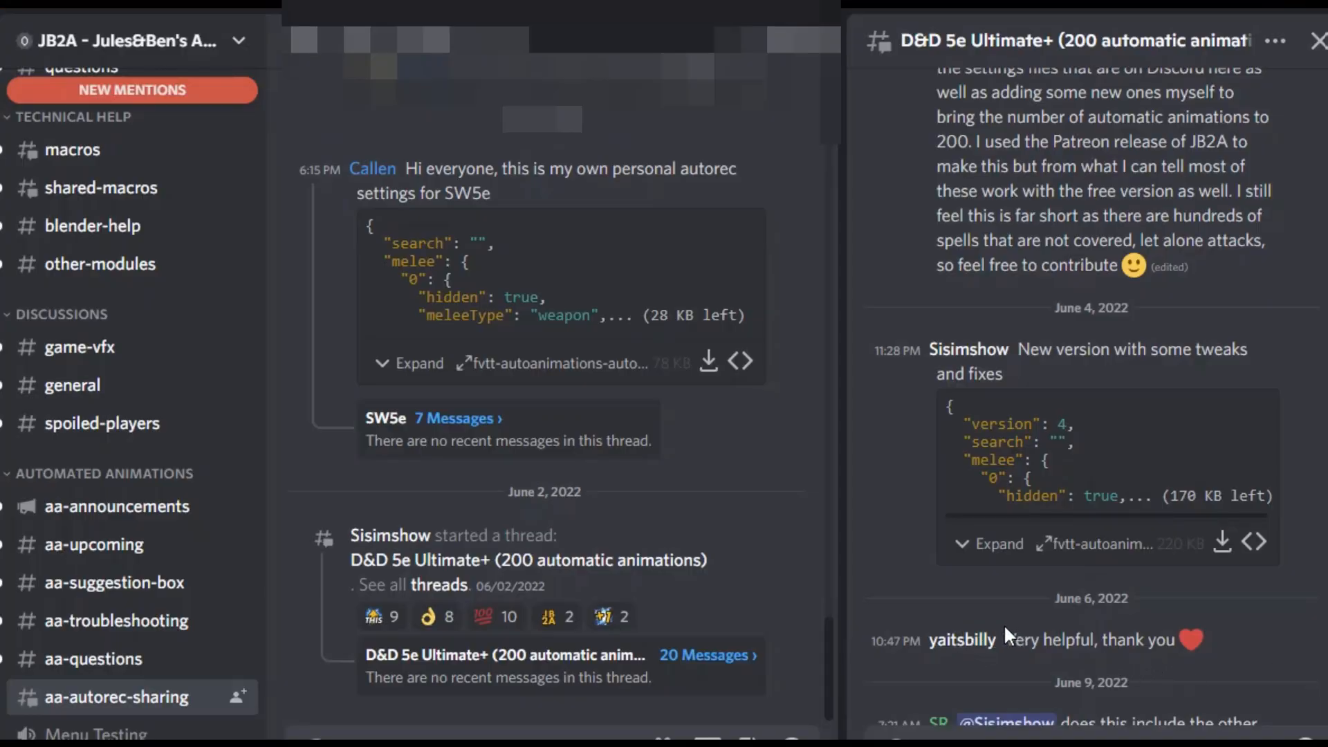
{"action": "mouse_move", "coordinate": [185, 490]}
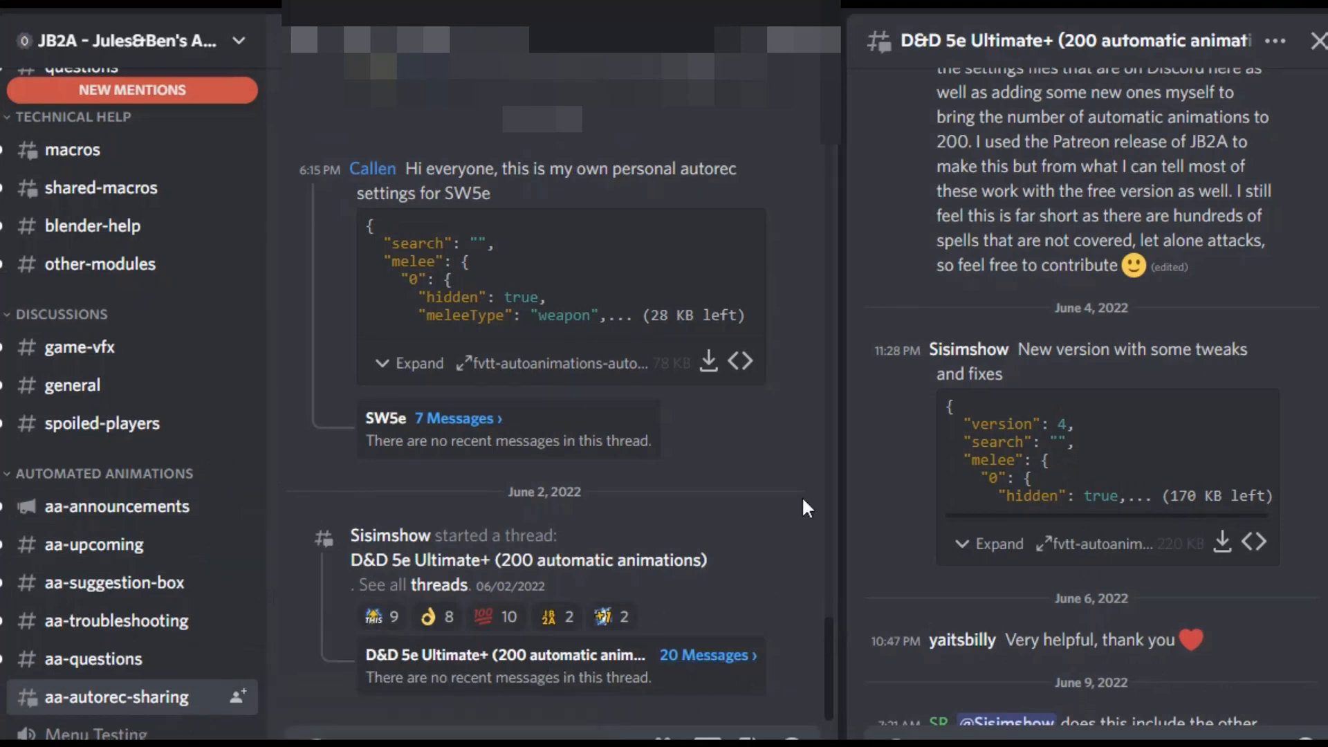
- Scroll aa-autorec-sharing and download the newest D&D 5e Ultimate+ autorec JSON file
{"action": "scroll", "scroll_direction": "down", "scroll_amount": 3}
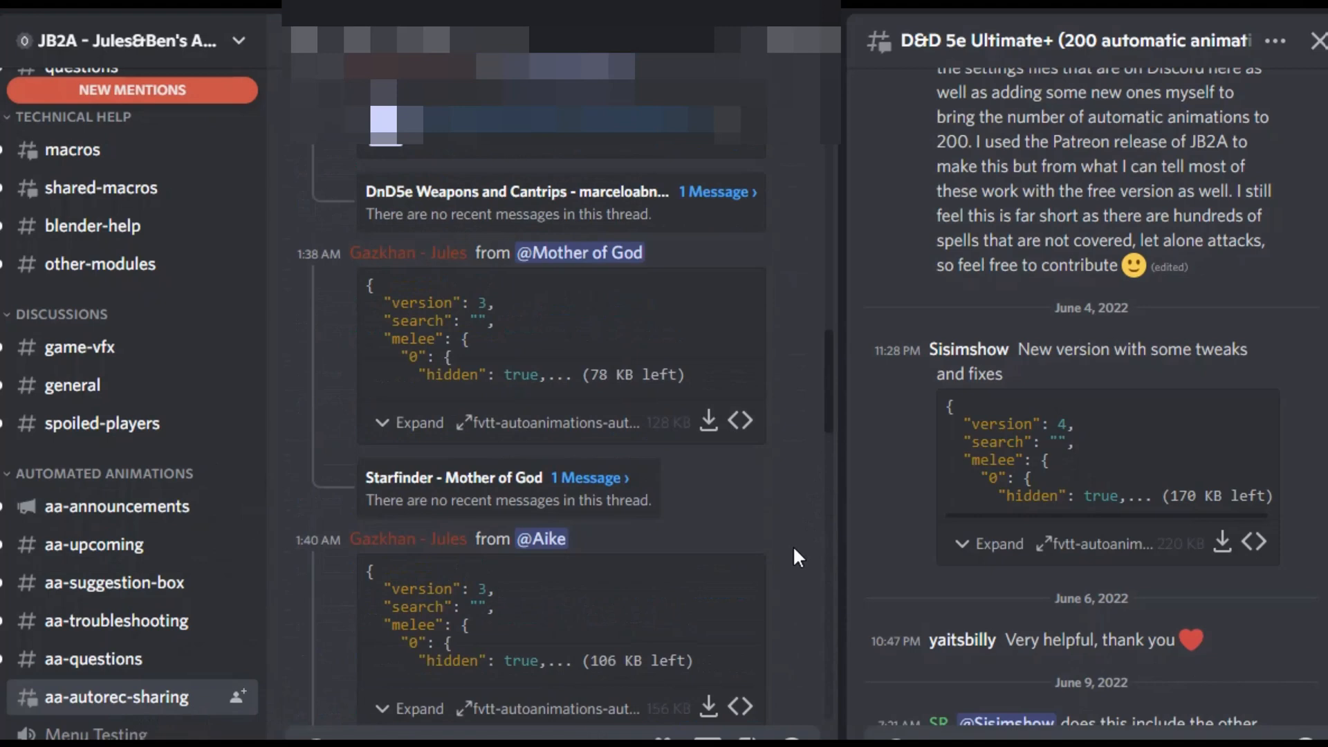
{"action": "scroll", "scroll_direction": "down", "scroll_amount": 3}
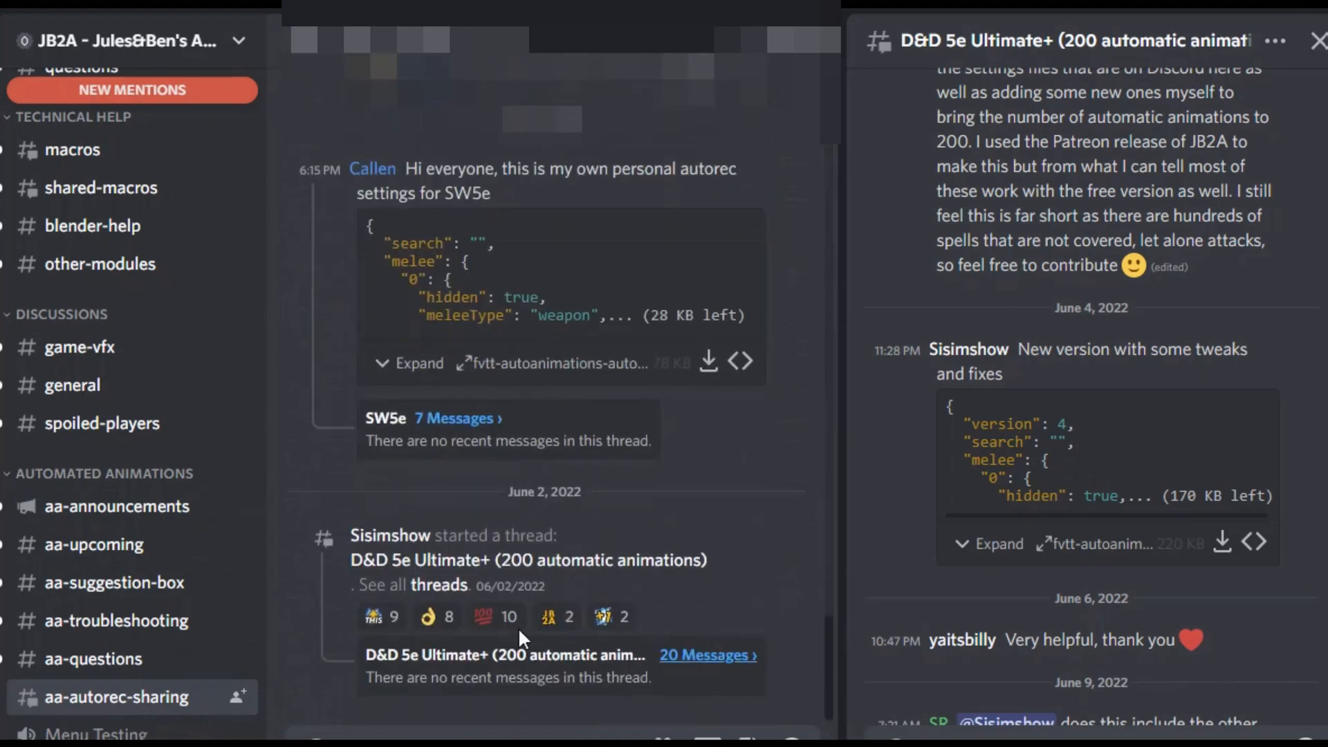
{"action": "mouse_move", "coordinate": [805, 629]}
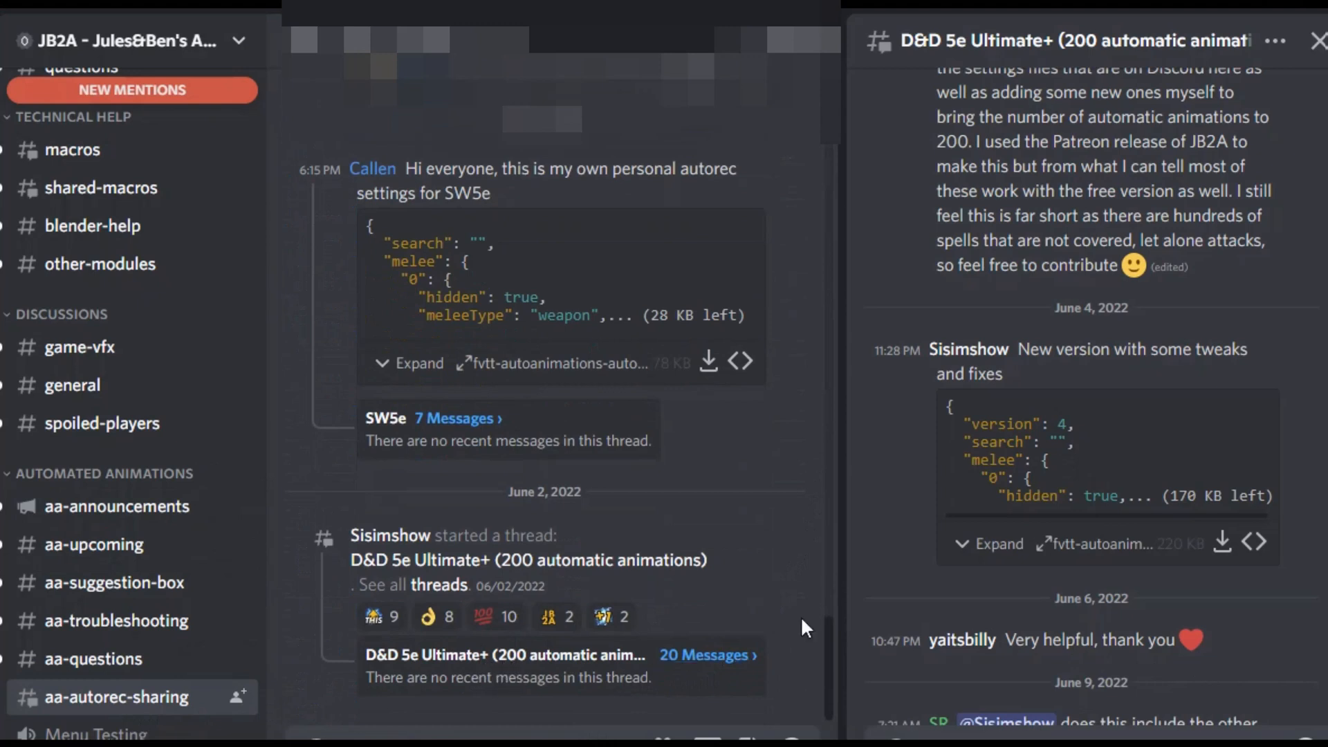
{"action": "mouse_move", "coordinate": [1223, 541]}
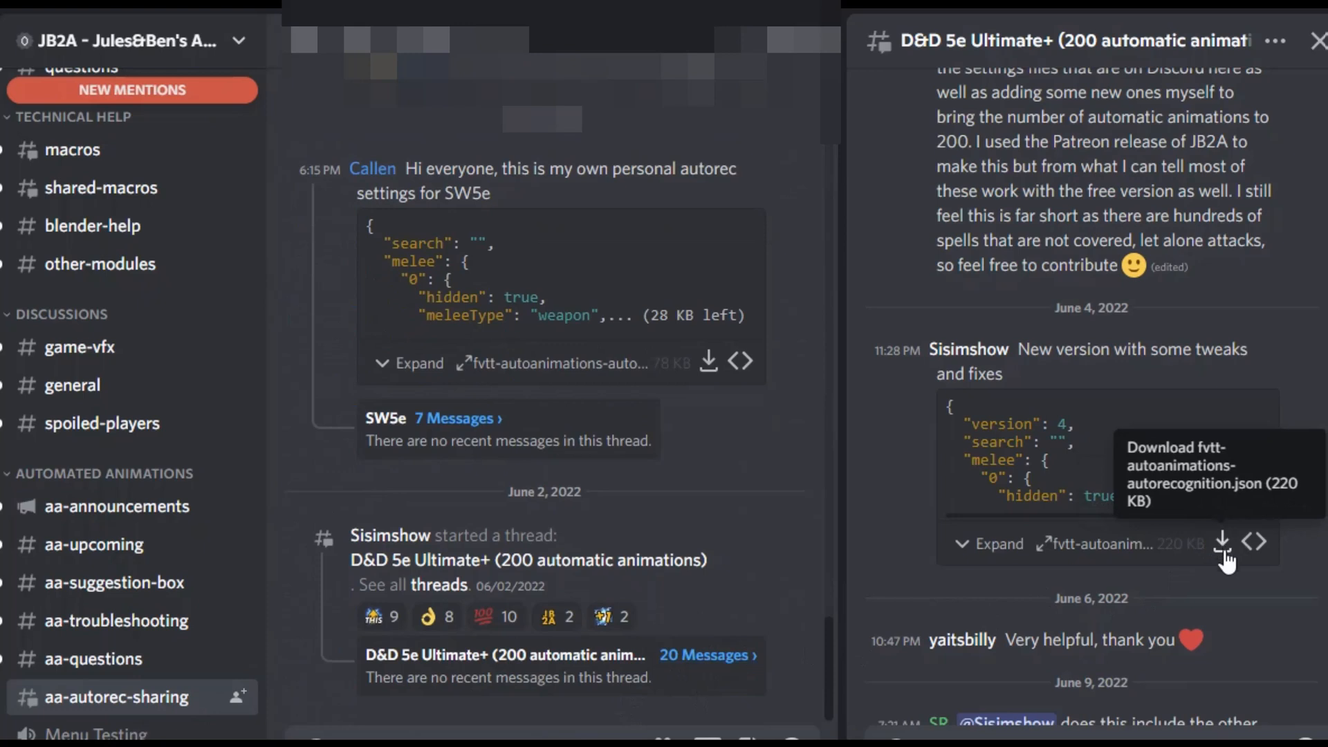
{"action": "left_click", "coordinate": [1222, 542]}
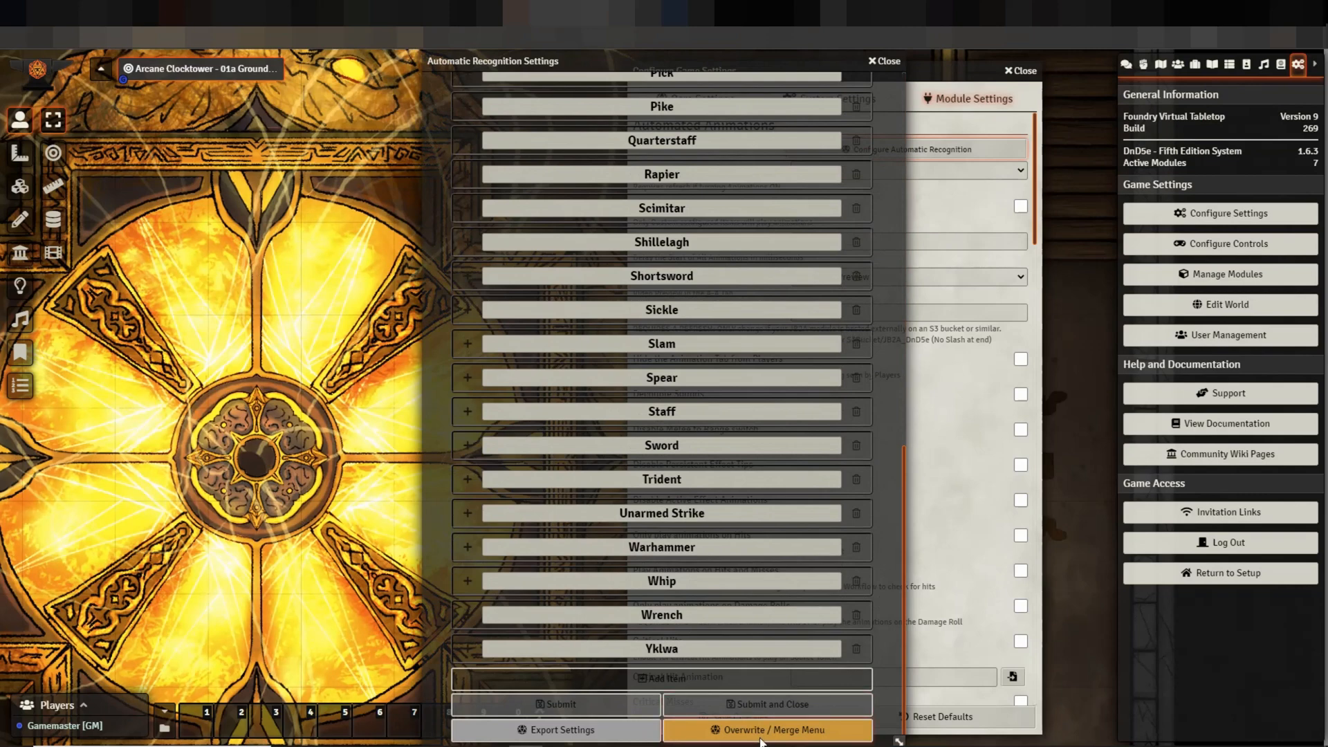
- Bring up the Overwrite / Merge Menu dialog from Automatic Recognition Settings
{"action": "left_click", "coordinate": [765, 729]}
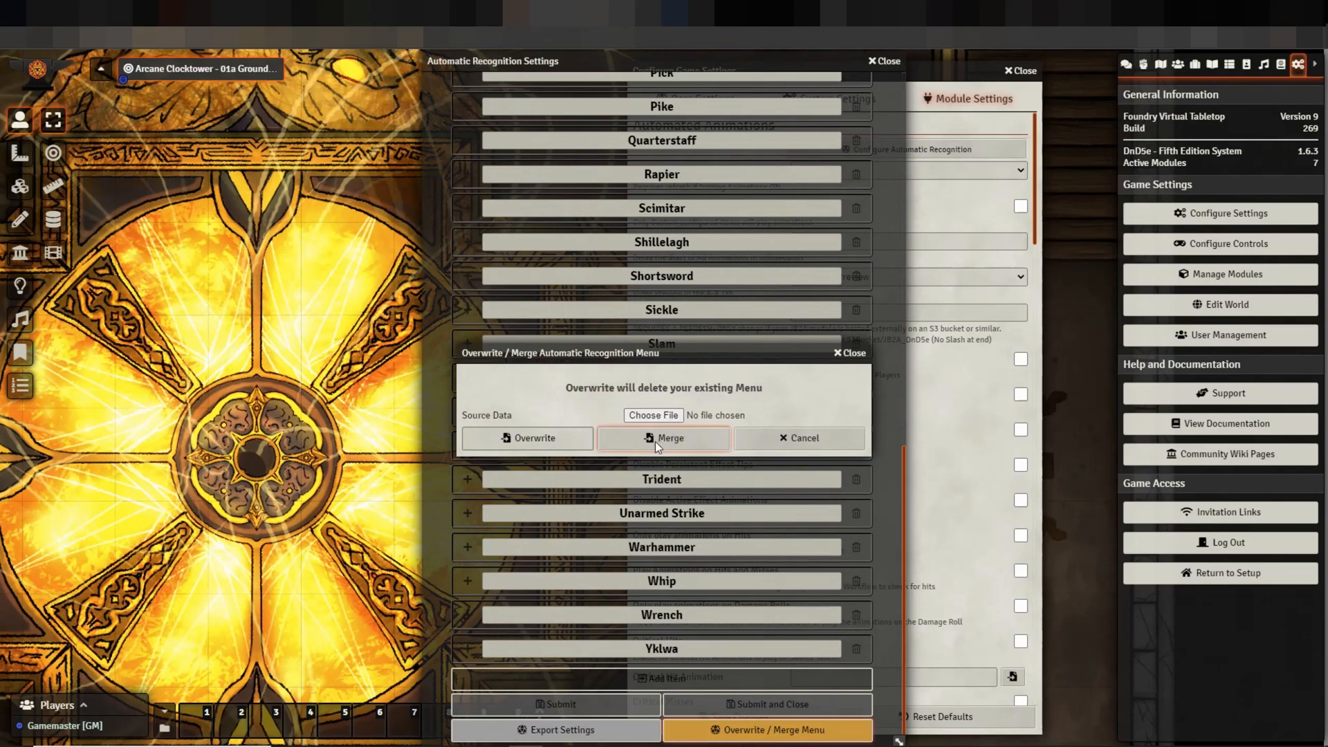
{"action": "mouse_move", "coordinate": [593, 392]}
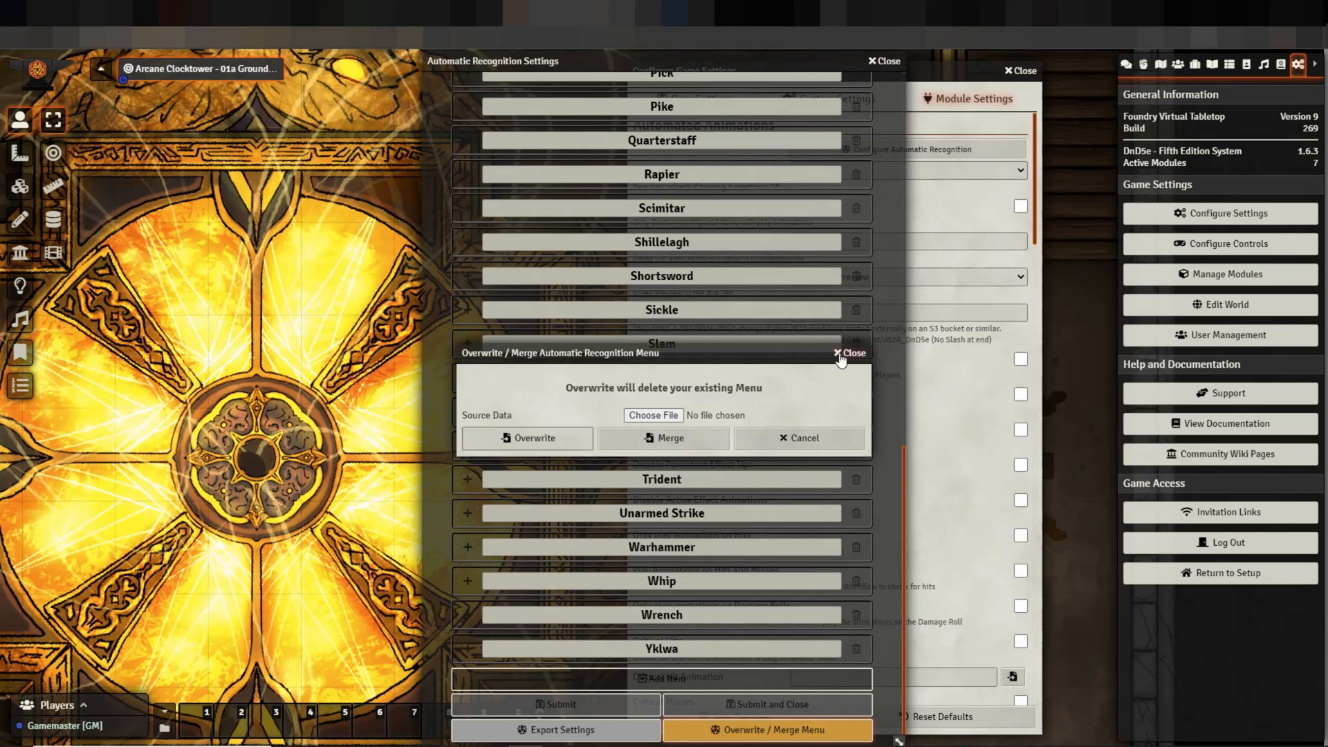
{"action": "mouse_move", "coordinate": [606, 170]}
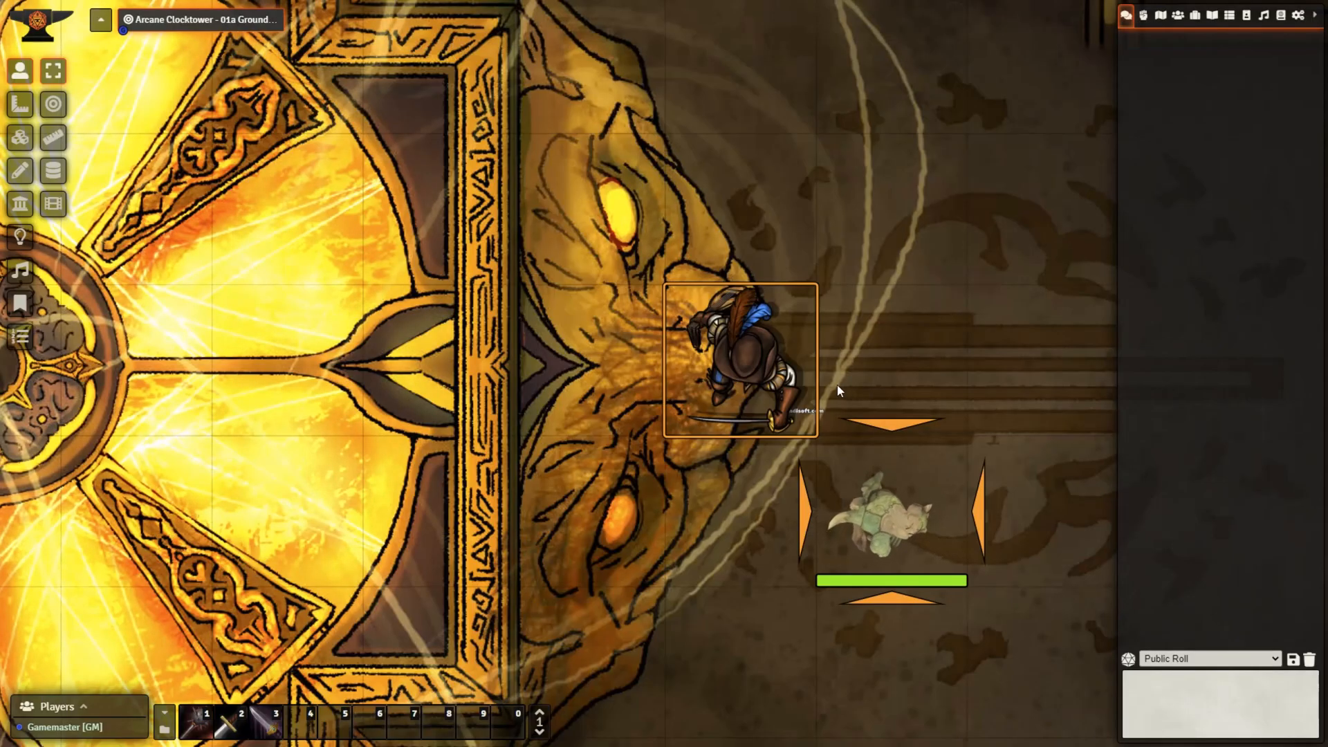
- Use the hotbar slot 3 Dagger and roll its attack against the target
{"action": "left_click", "coordinate": [275, 720]}
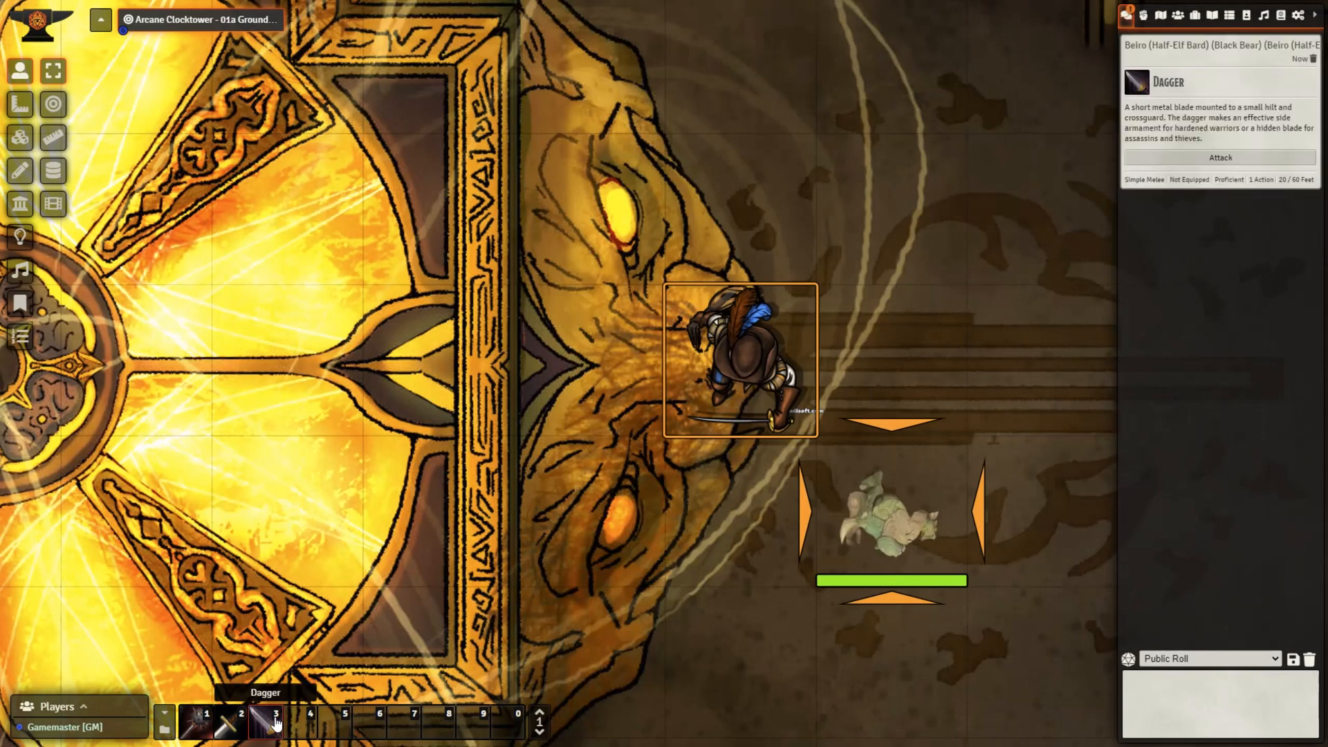
{"action": "left_click", "coordinate": [1219, 158]}
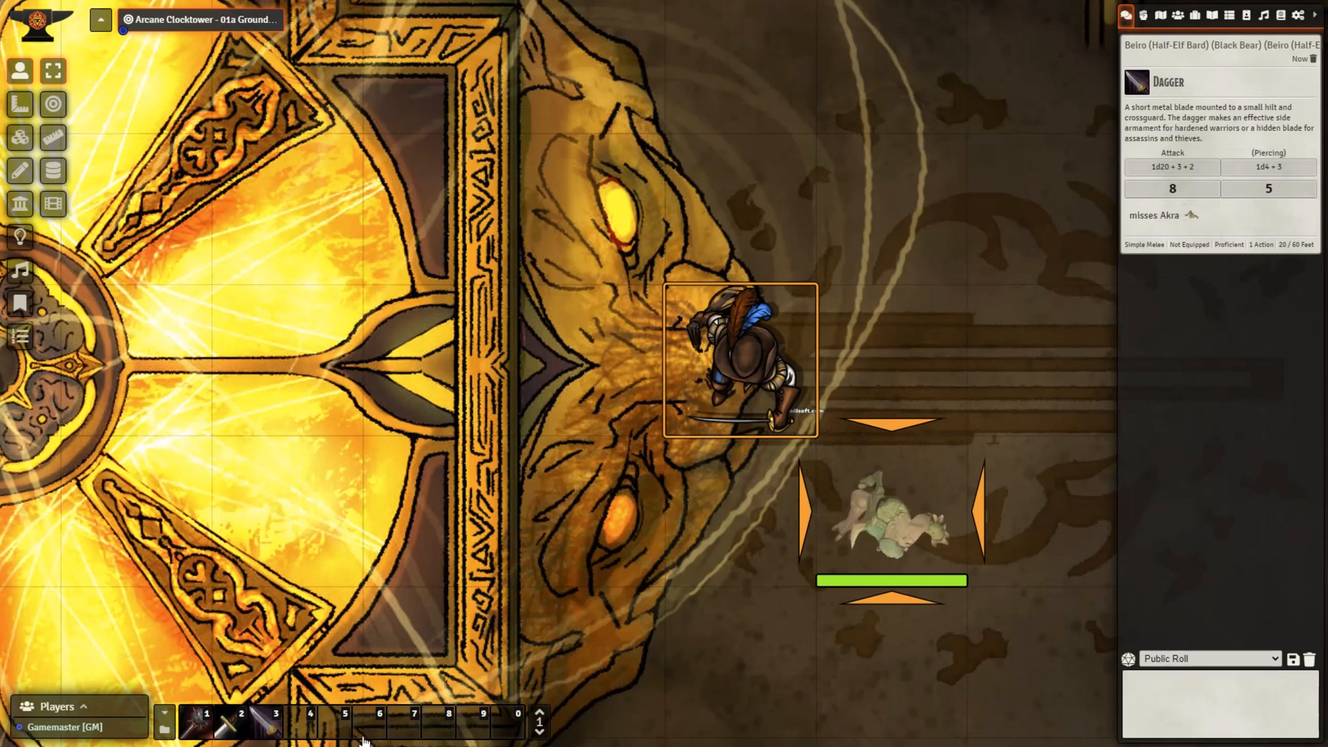
{"action": "left_click", "coordinate": [241, 721]}
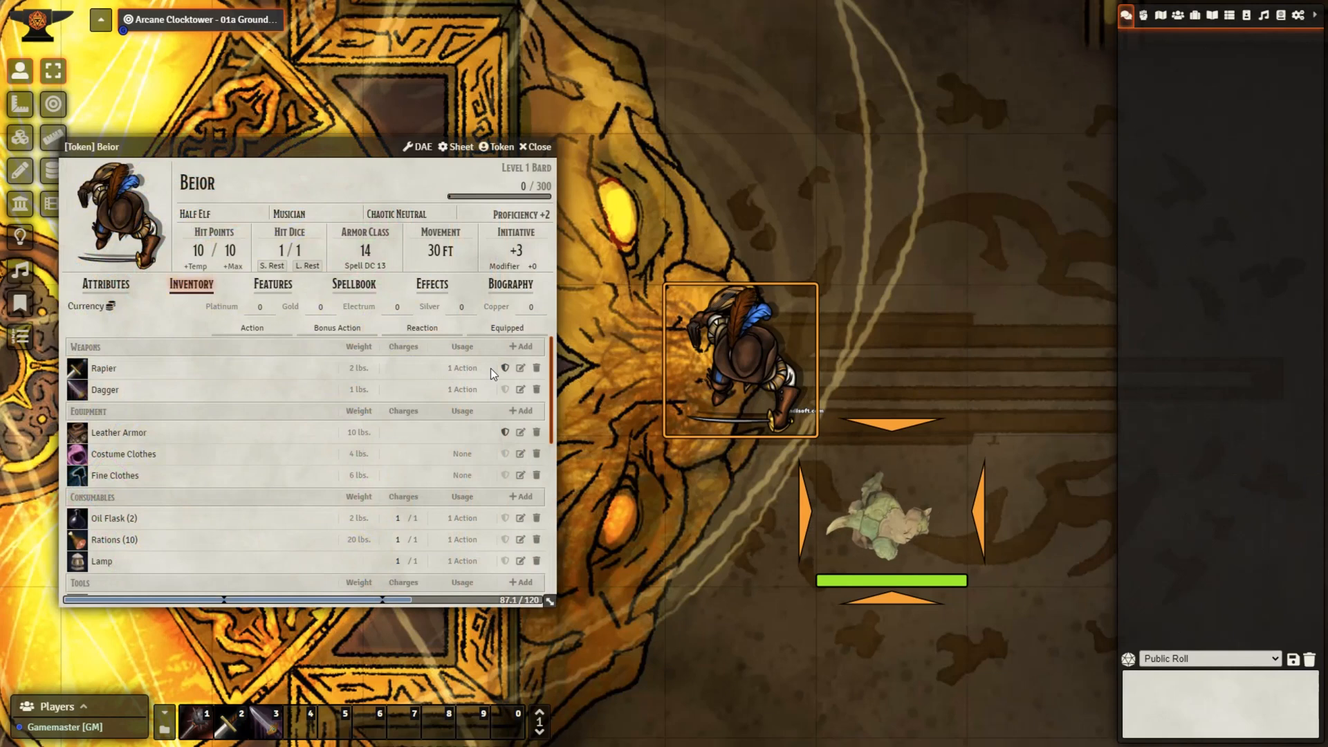
- Open the Rapier from Beior's inventory and its A-A animation settings
{"action": "left_click", "coordinate": [104, 367]}
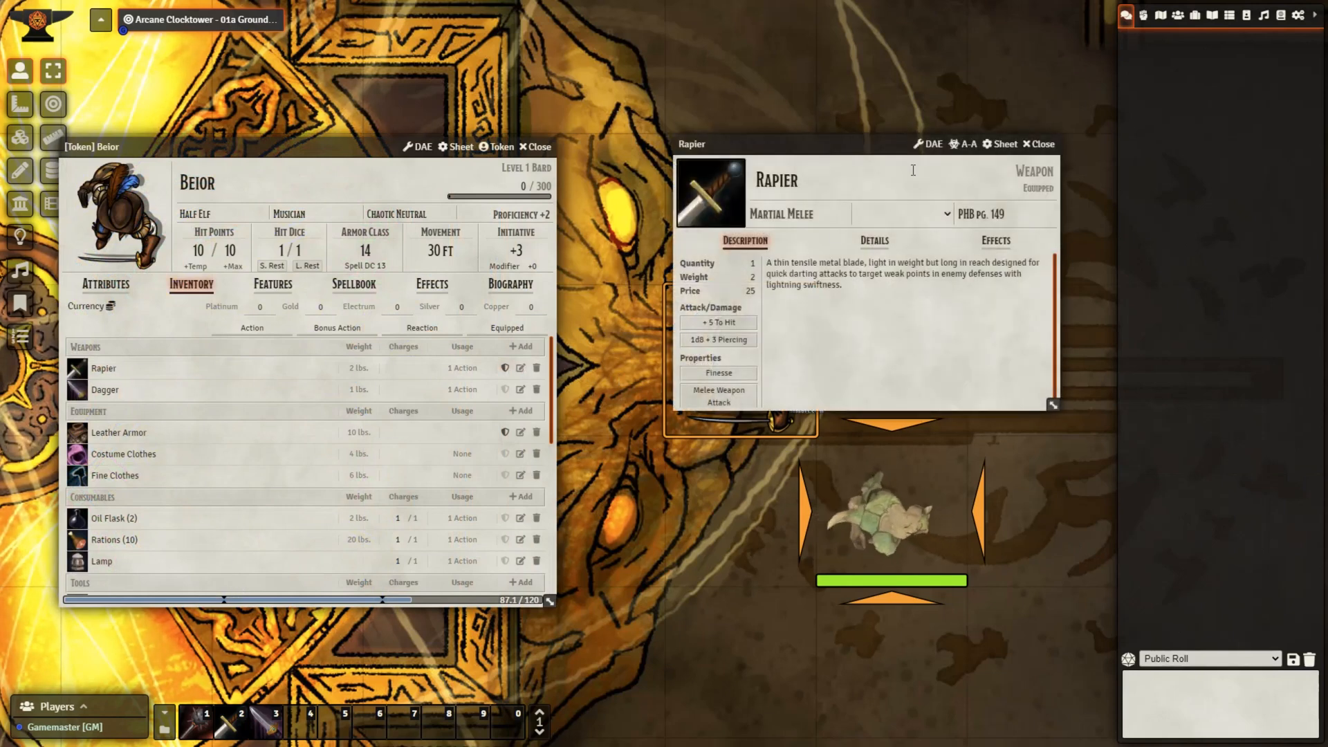
{"action": "left_click", "coordinate": [964, 144]}
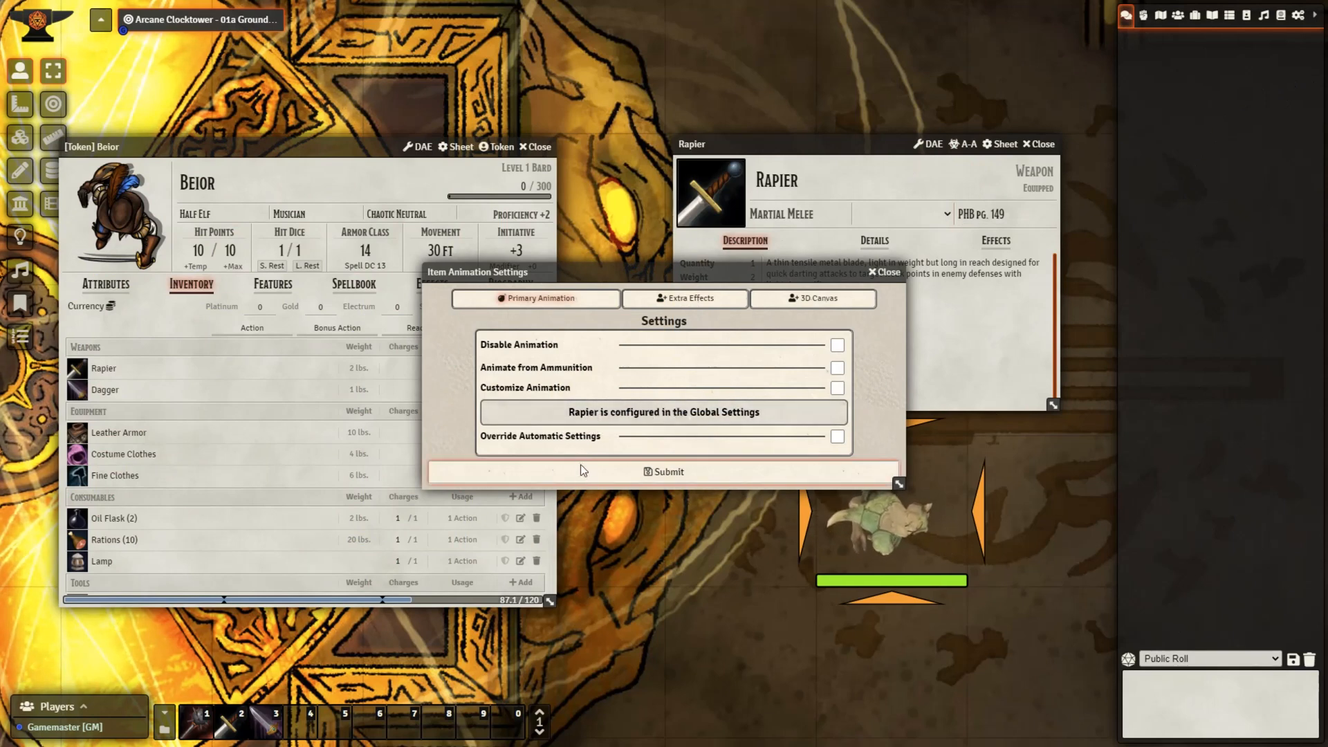
- Override the Rapier's automatic animation with the Fire variant and a pink colour
{"action": "left_click", "coordinate": [837, 437]}
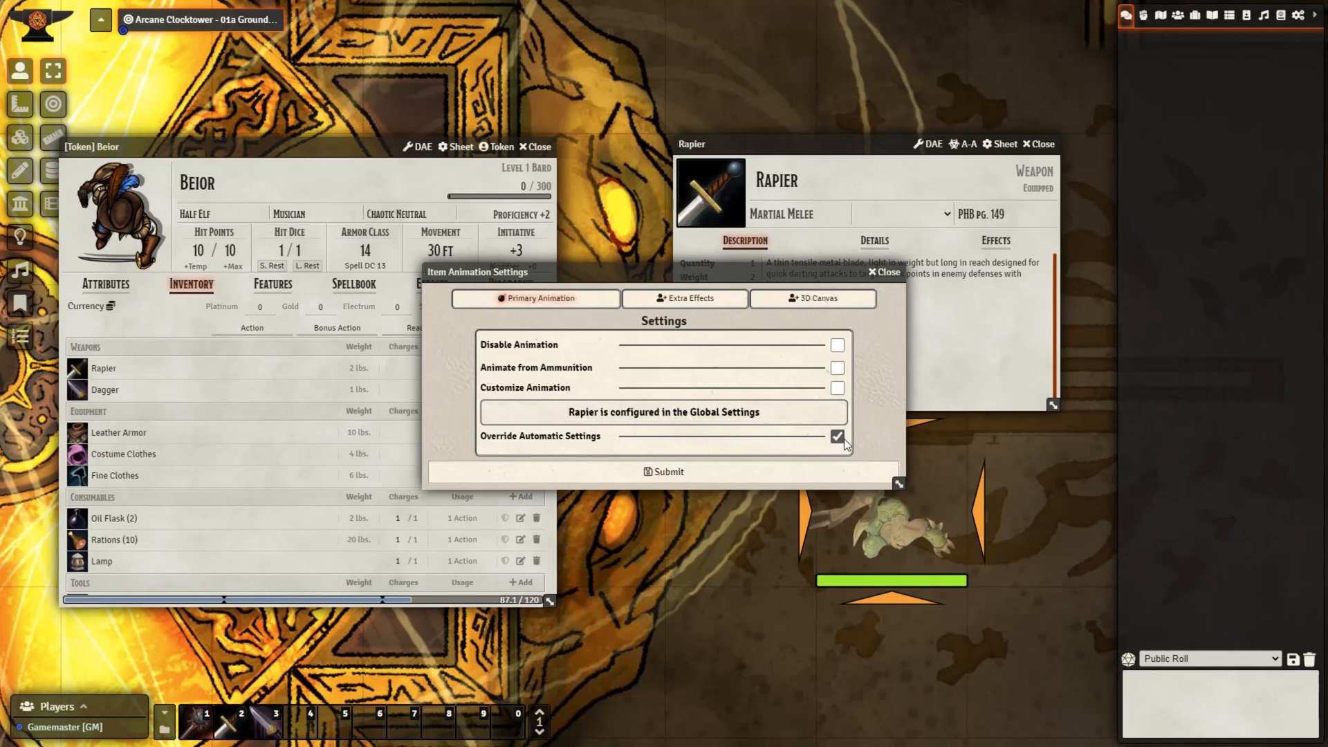
{"action": "left_click", "coordinate": [837, 436]}
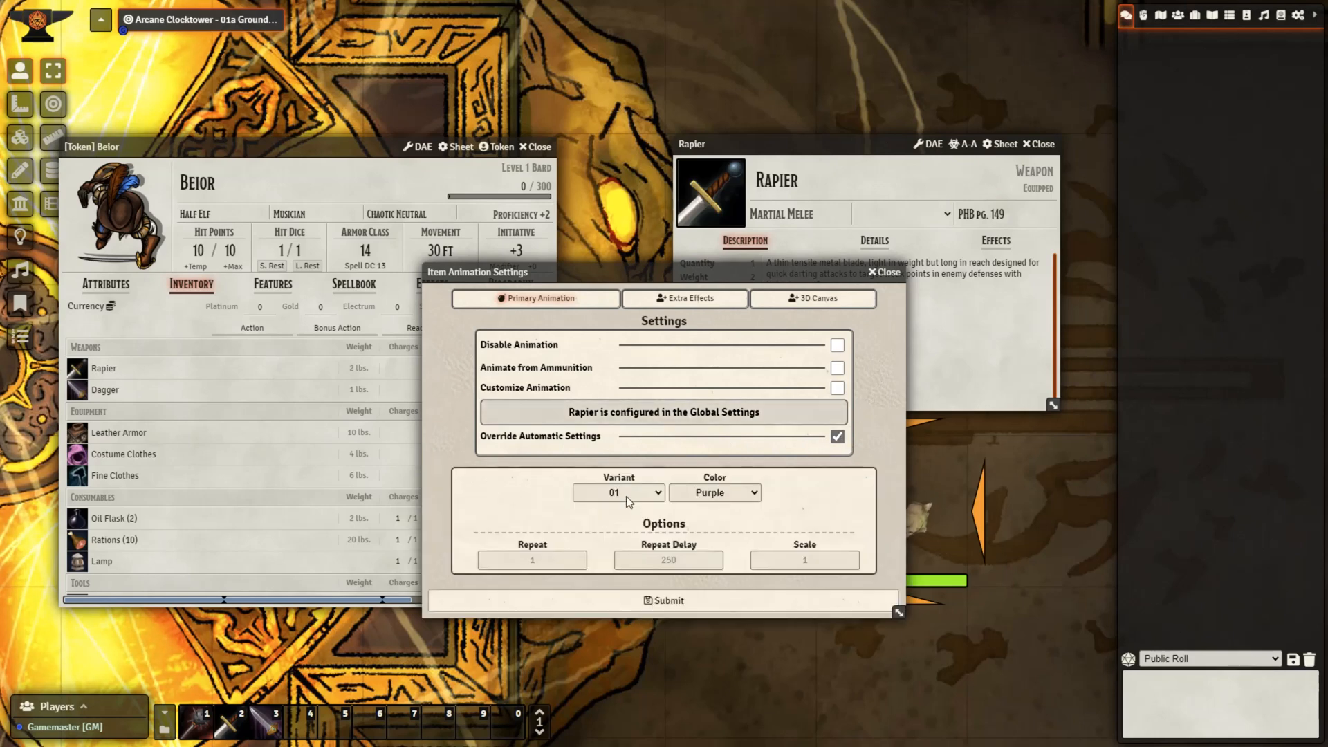
{"action": "left_click", "coordinate": [618, 492]}
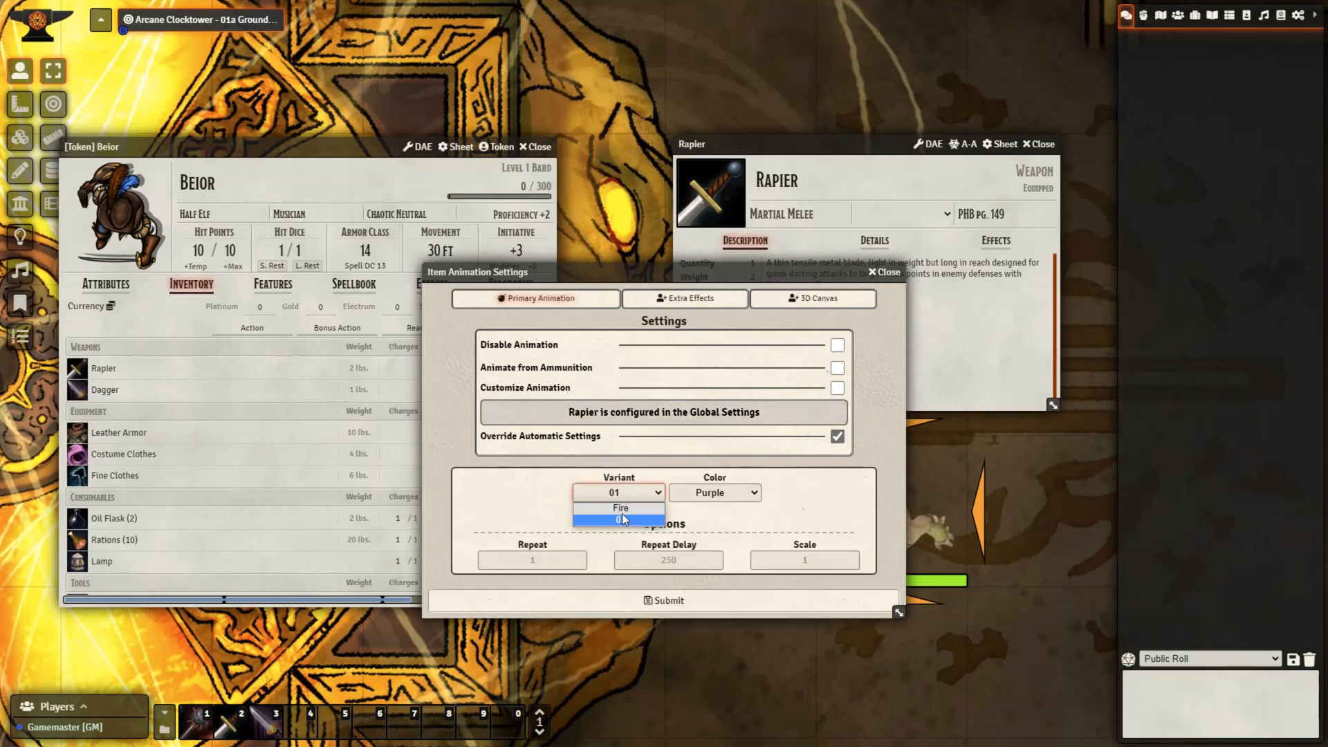
{"action": "mouse_move", "coordinate": [624, 523]}
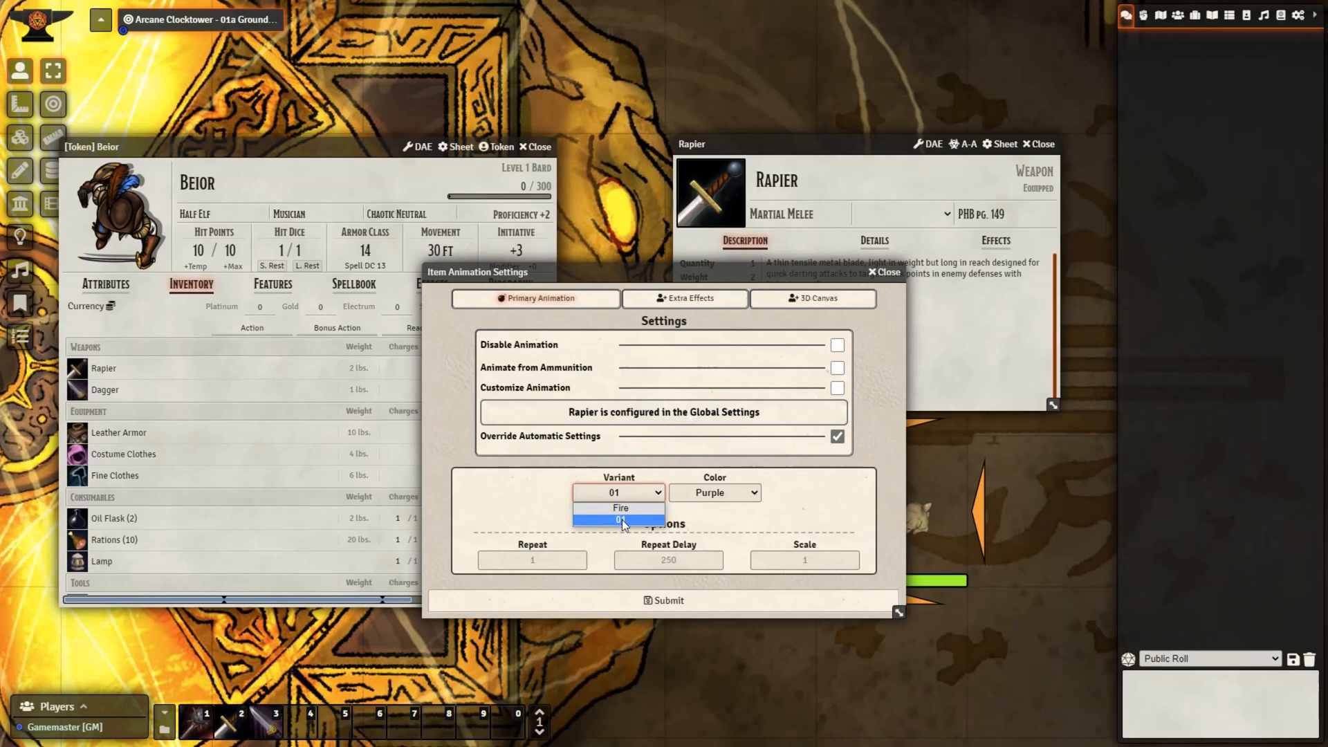
{"action": "mouse_move", "coordinate": [621, 509]}
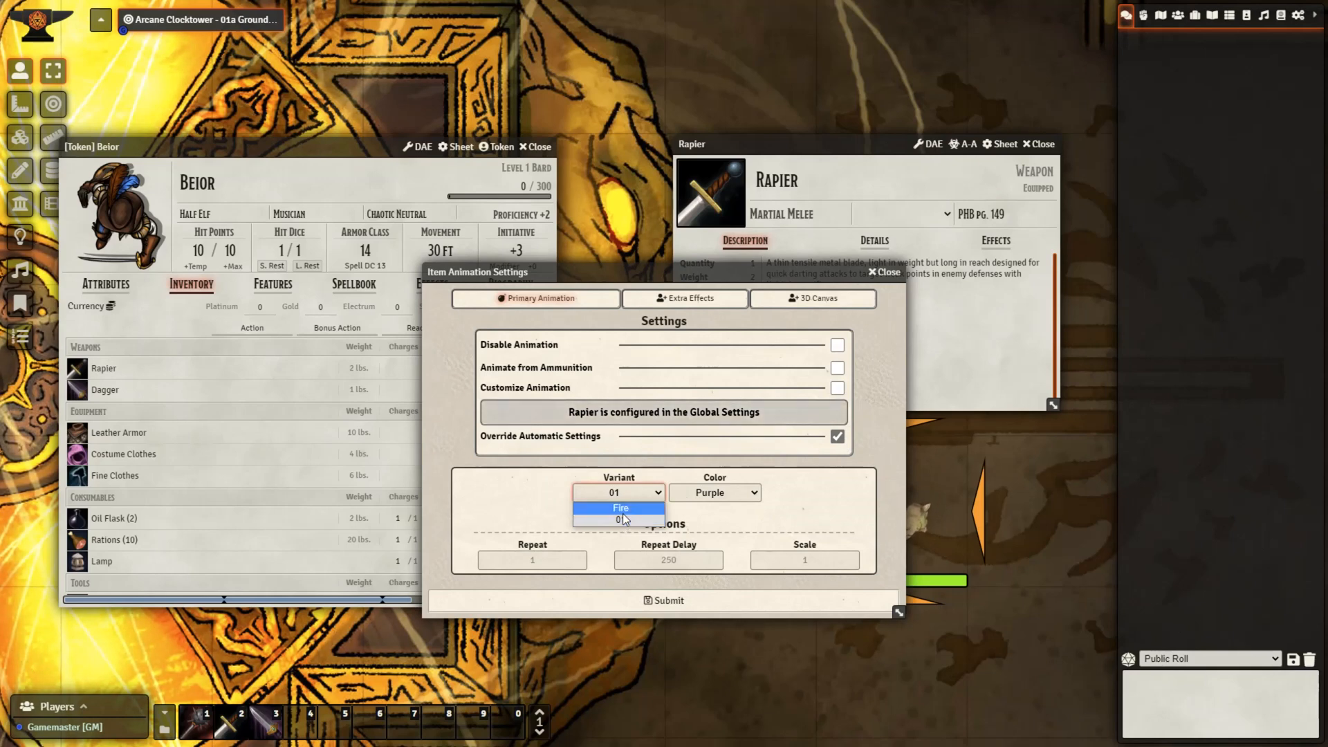
{"action": "left_click", "coordinate": [620, 509]}
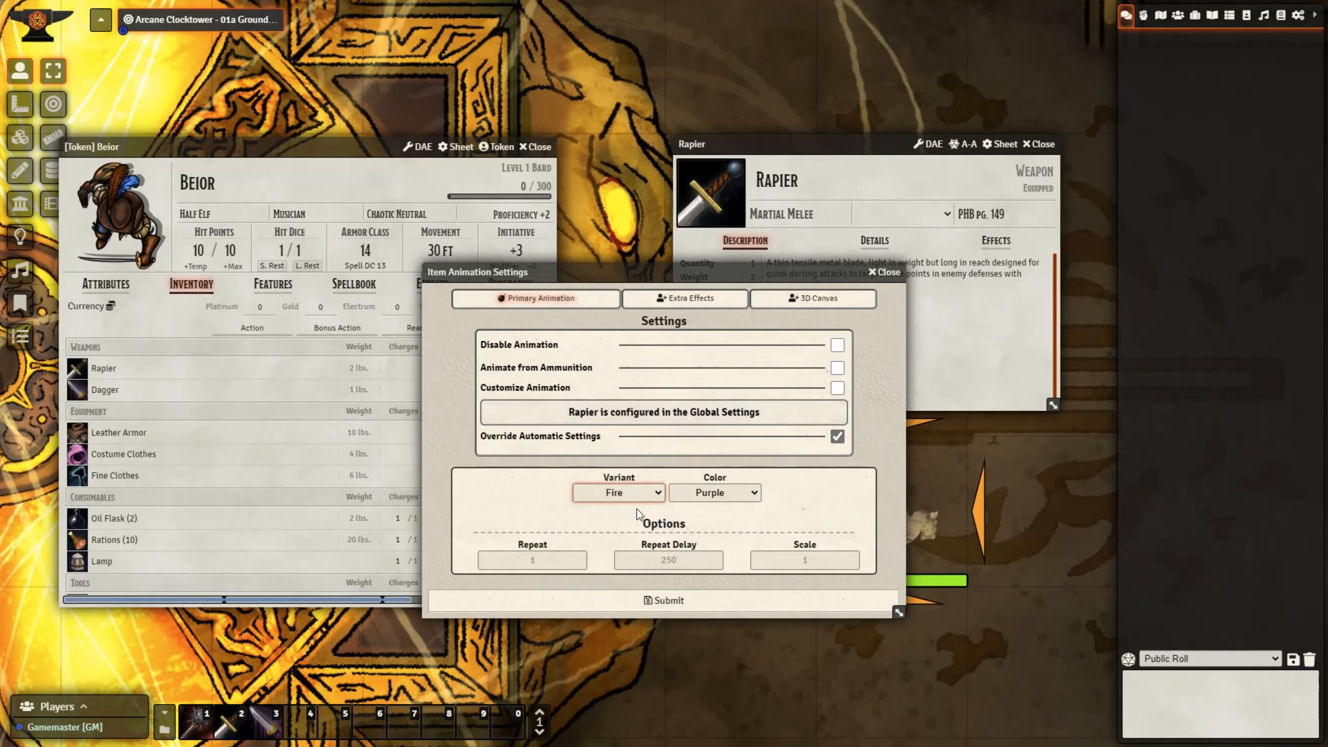
{"action": "left_click", "coordinate": [714, 492]}
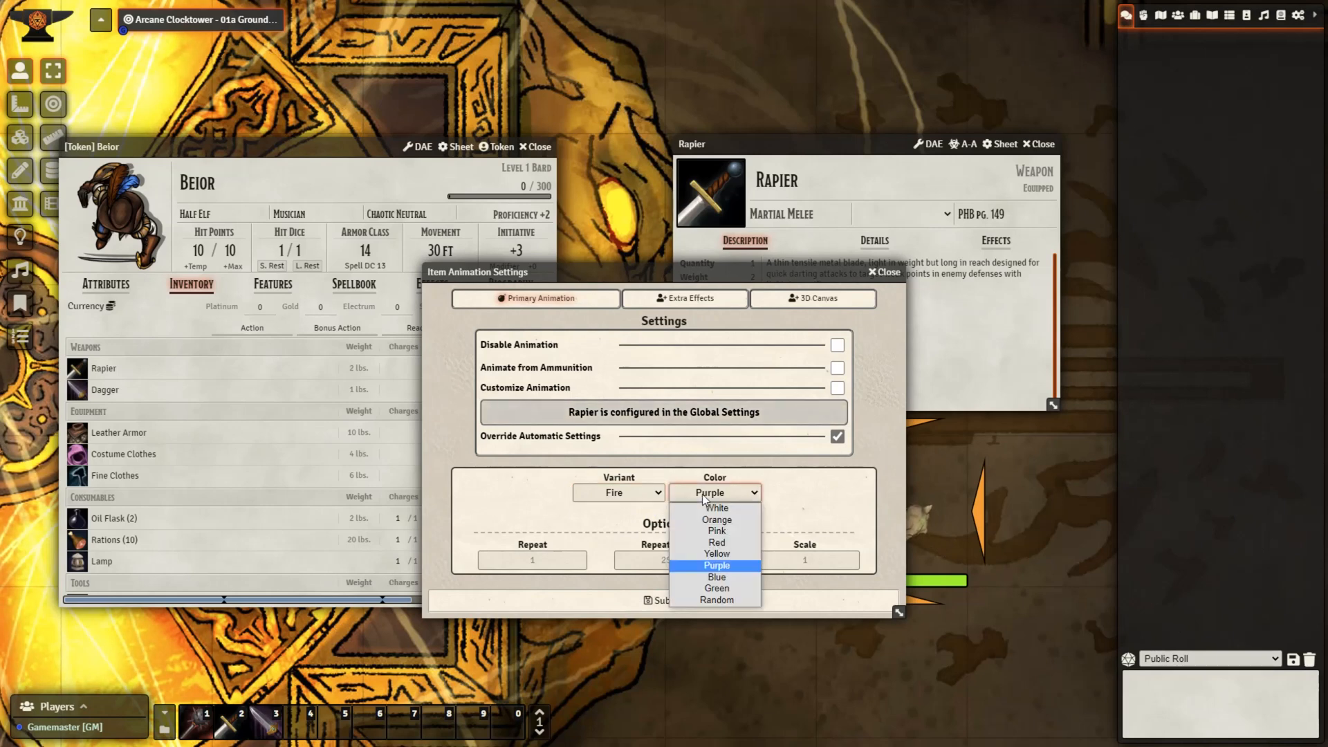
{"action": "left_click", "coordinate": [716, 531]}
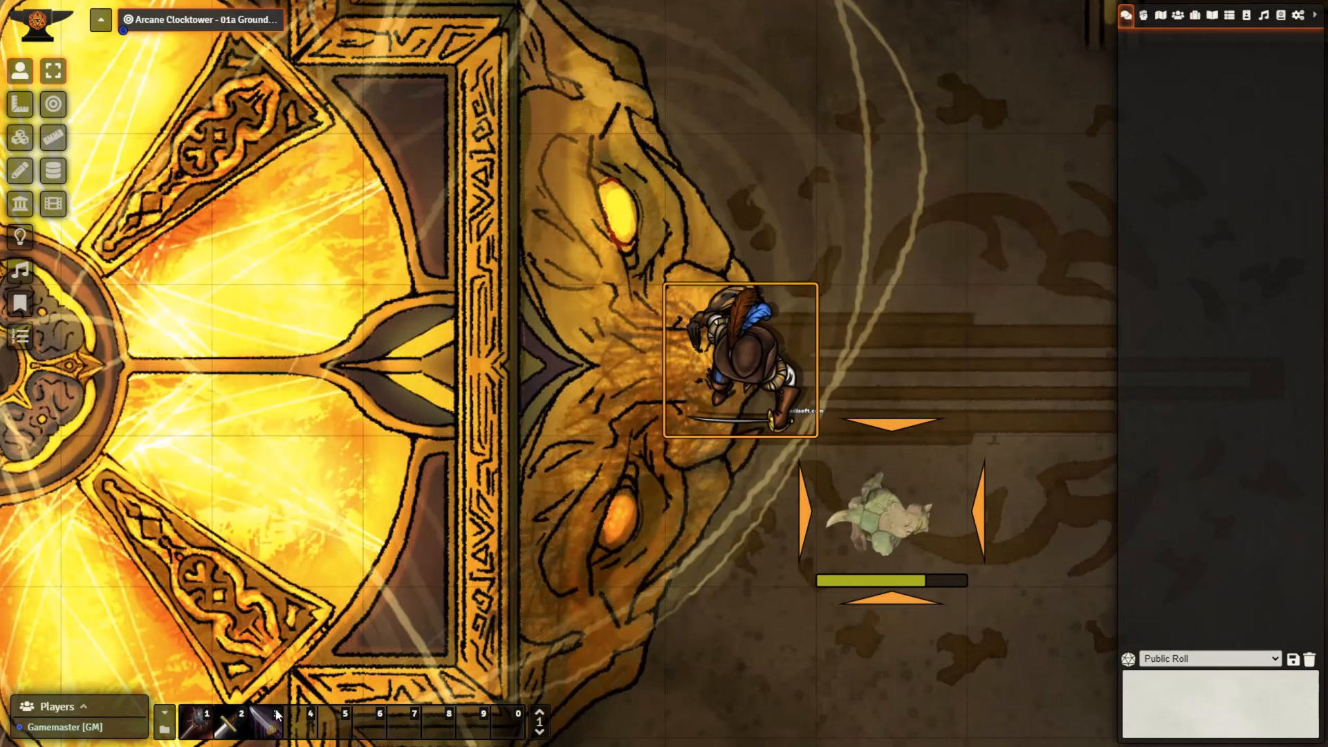
{"action": "left_click", "coordinate": [241, 721]}
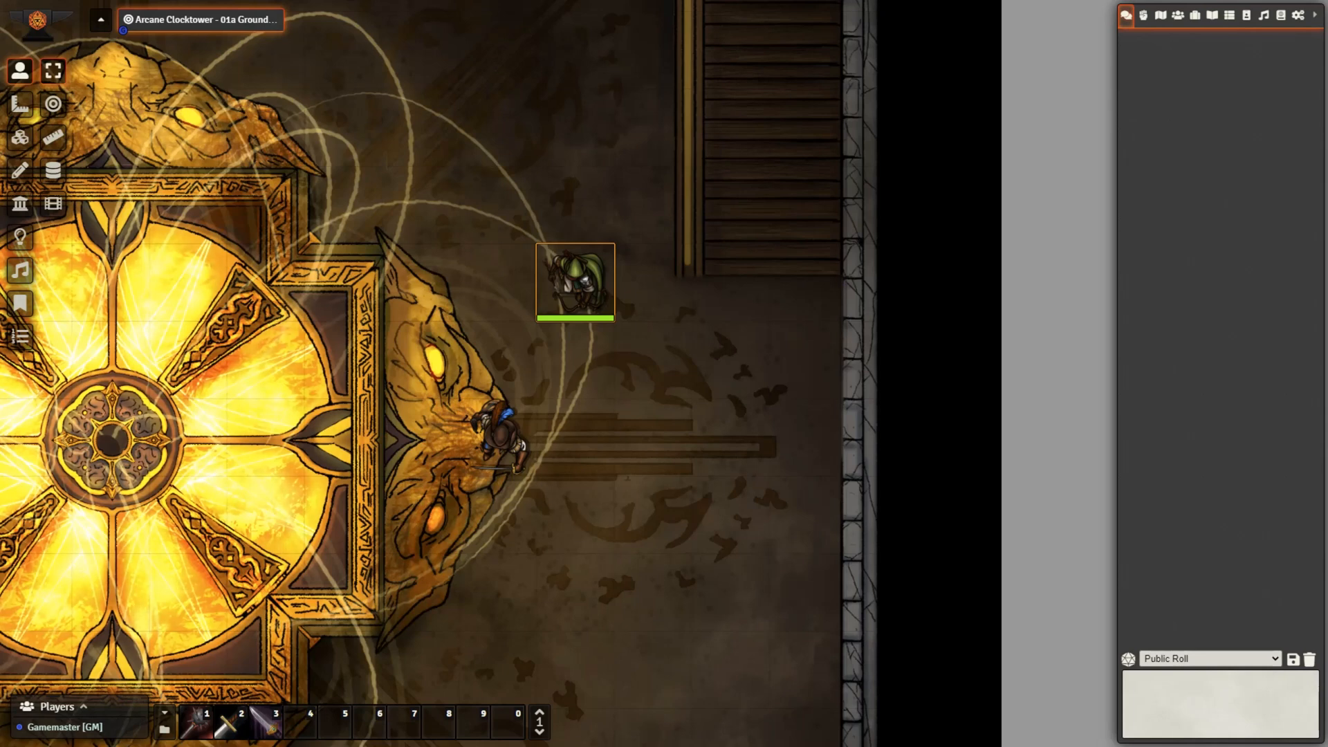
{"action": "mouse_move", "coordinate": [629, 332]}
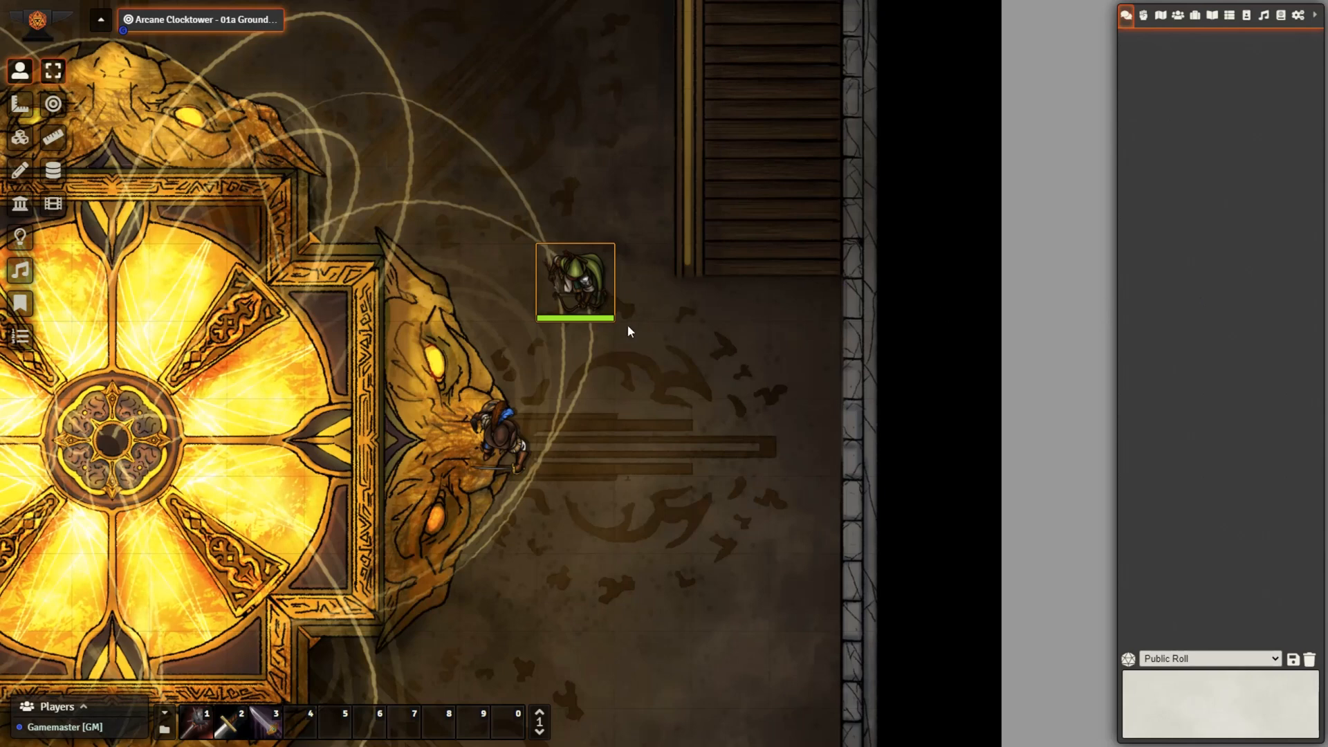
- Edit Quillathe's Longbow and enable Animate from Ammunition in its A-A settings
{"action": "double_click", "coordinate": [574, 281]}
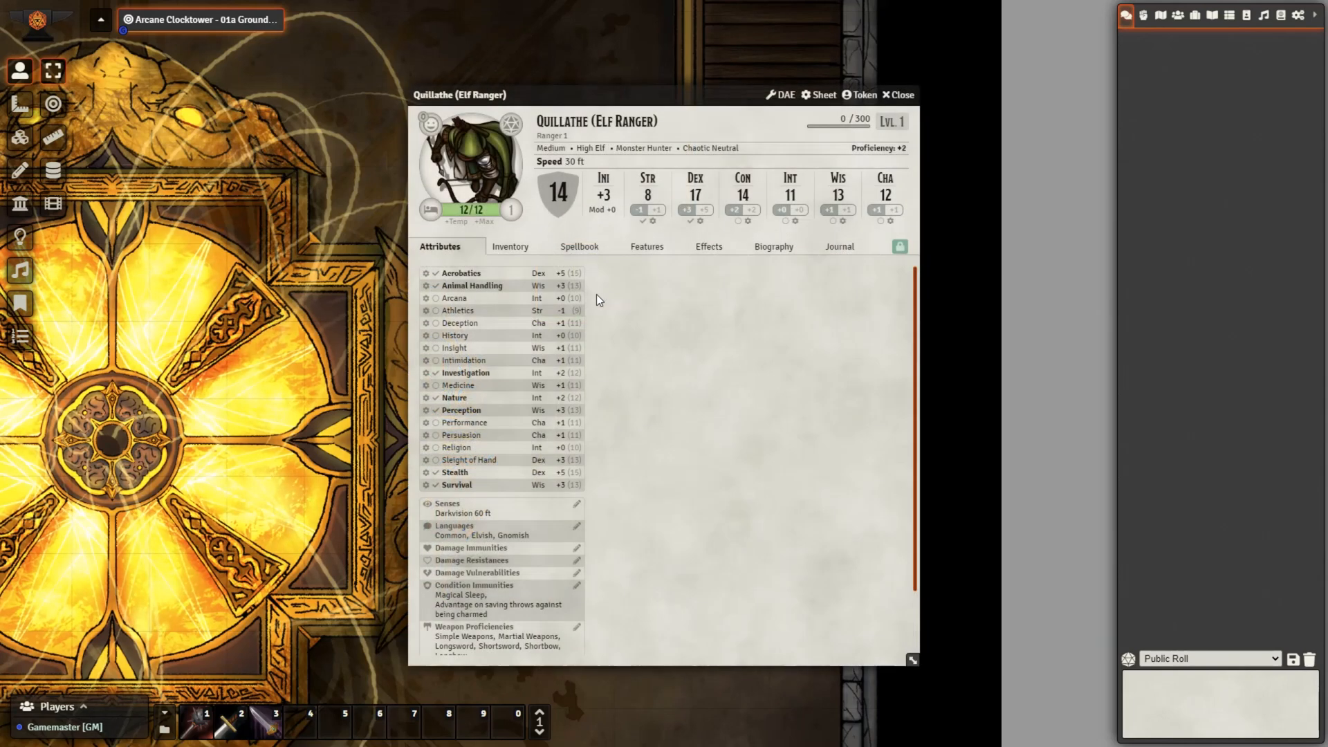
{"action": "left_click", "coordinate": [510, 246]}
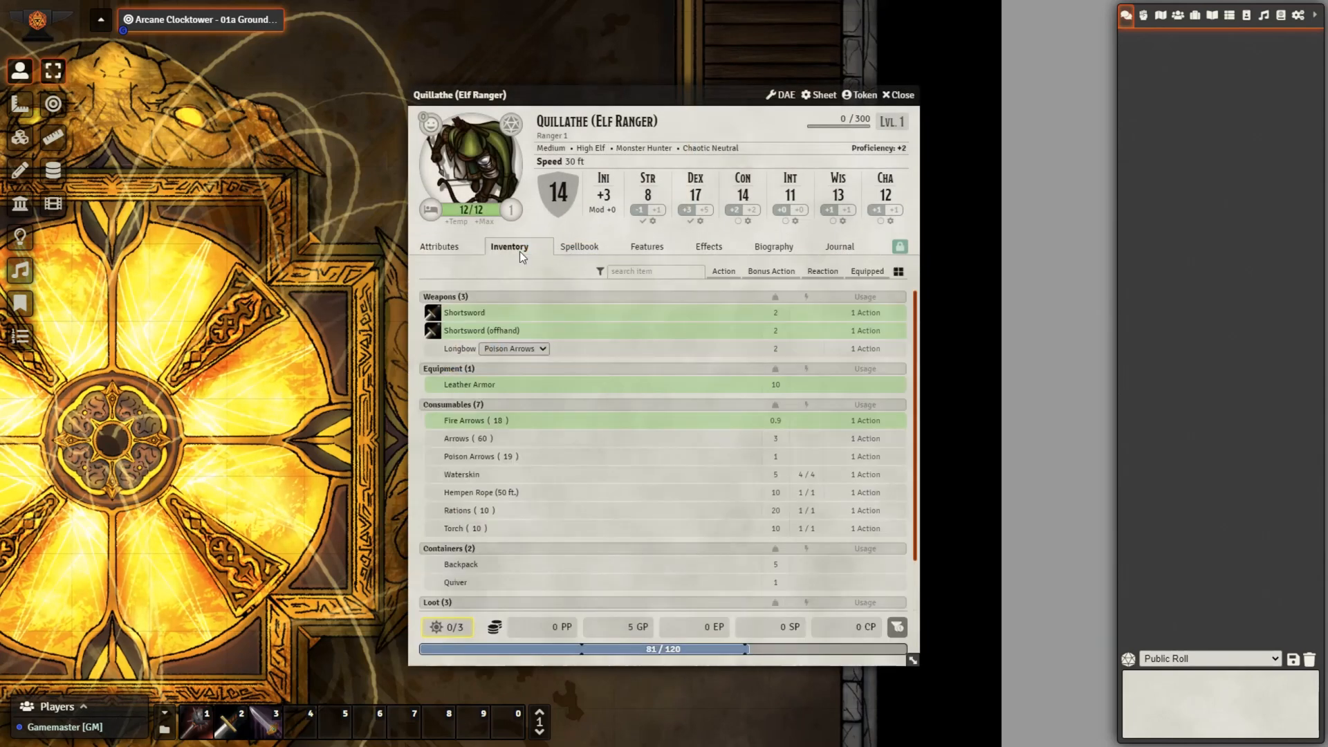
{"action": "mouse_move", "coordinate": [458, 348]}
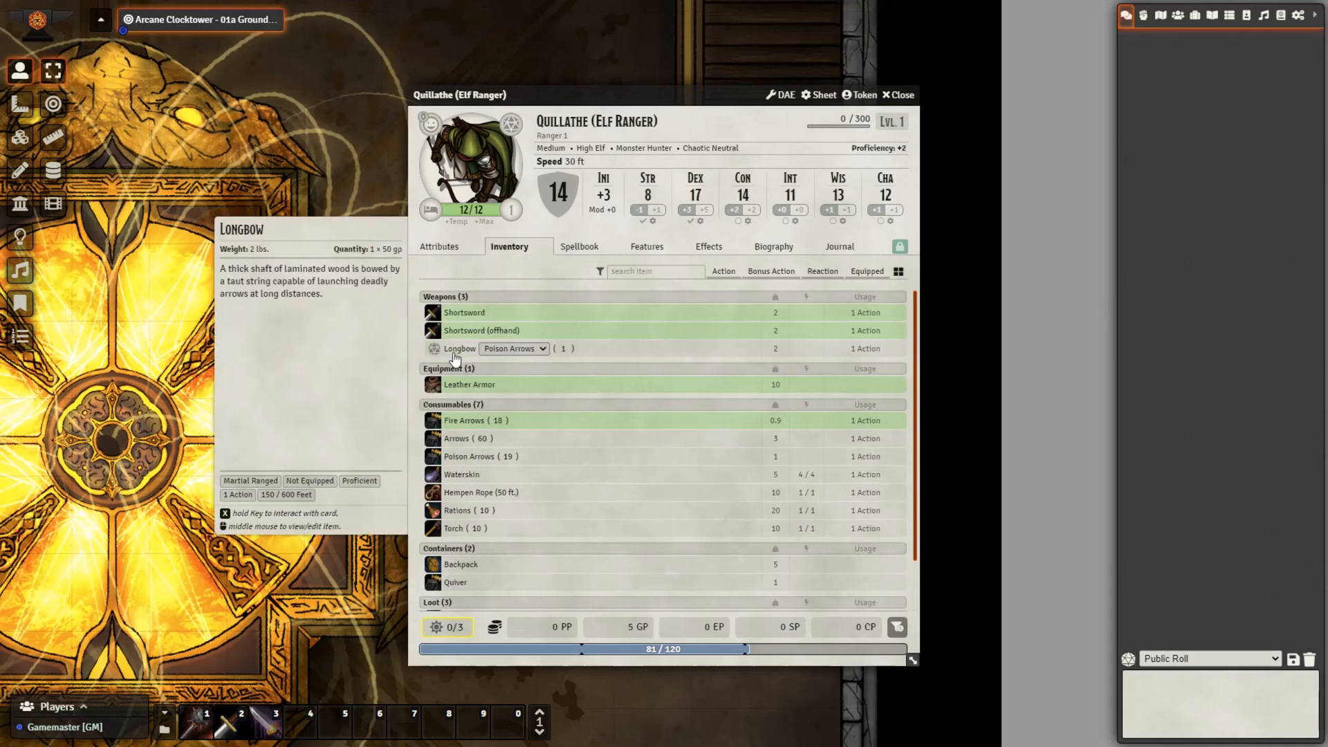
{"action": "mouse_move", "coordinate": [867, 343]}
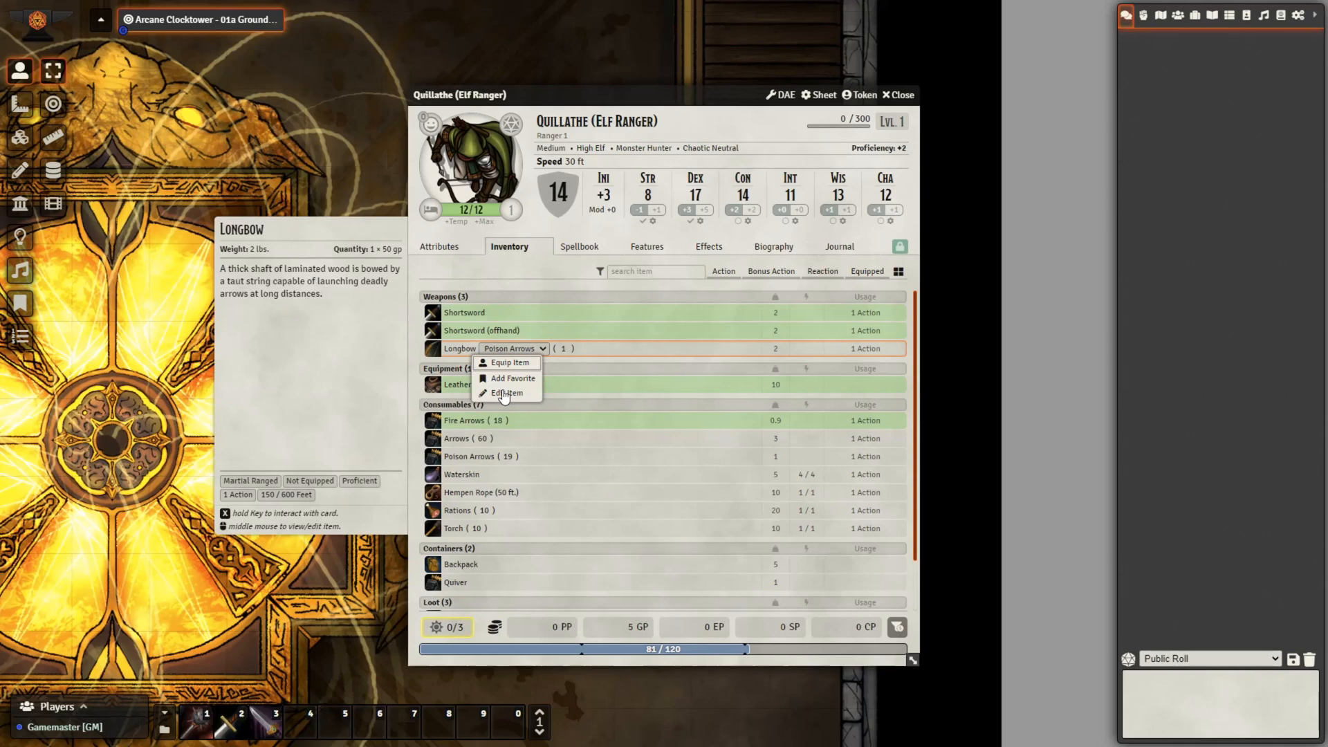
{"action": "left_click", "coordinate": [505, 393]}
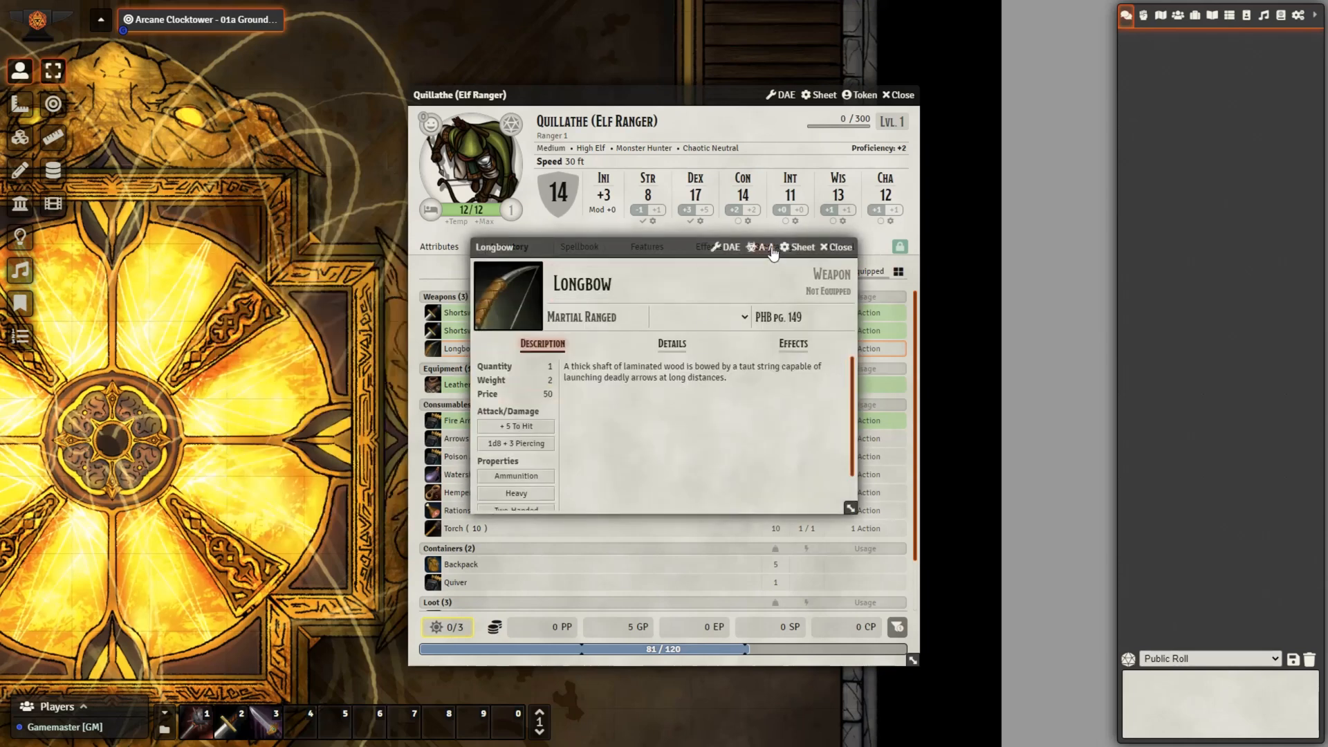
{"action": "left_click", "coordinate": [758, 246]}
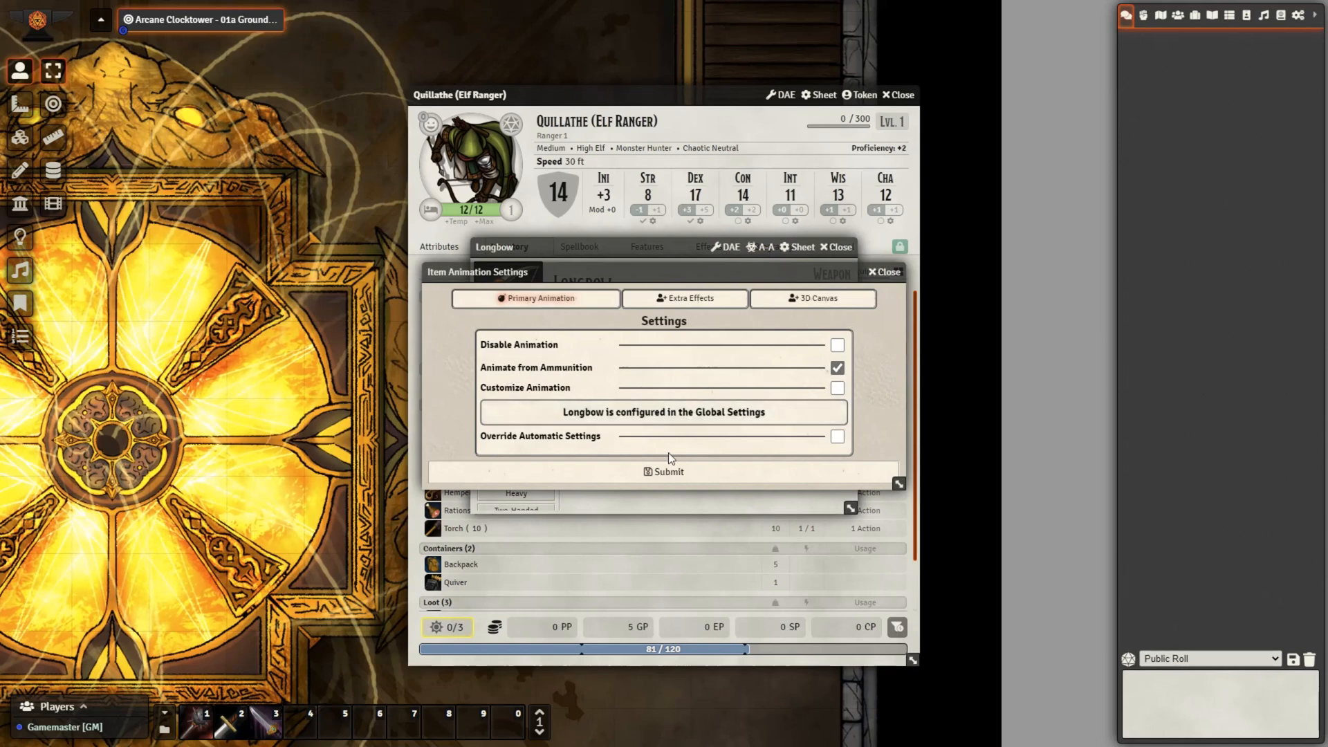
{"action": "left_click", "coordinate": [884, 271]}
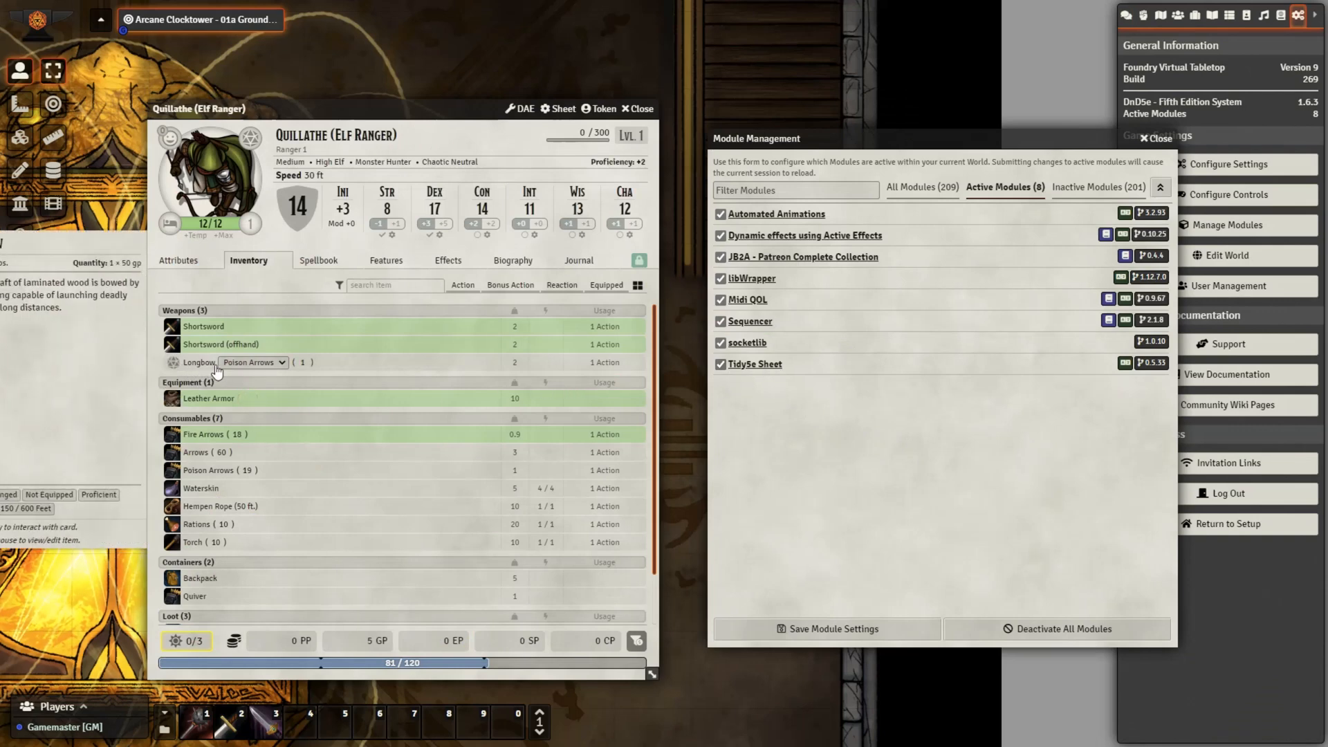
- Load the Longbow with Fire Arrows and give the arrows the Fire animation variant
{"action": "left_click", "coordinate": [252, 362]}
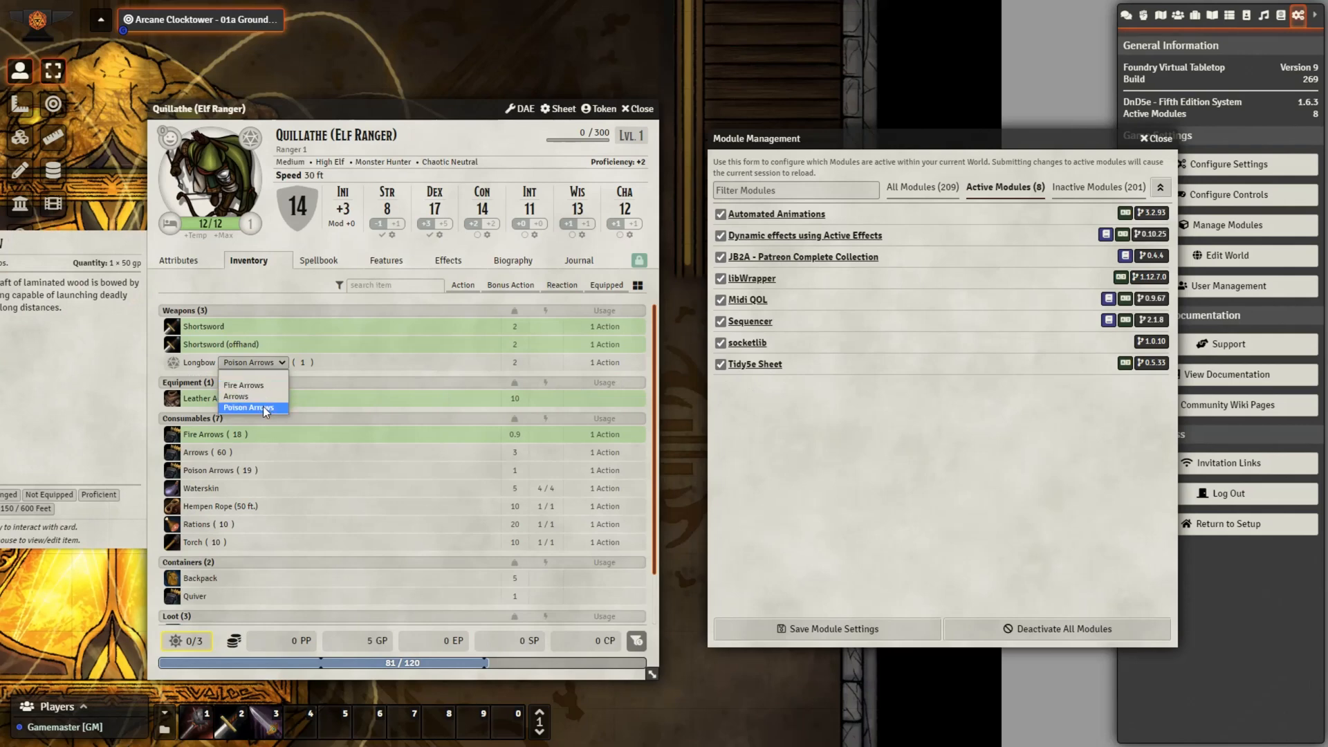
{"action": "left_click", "coordinate": [254, 407]}
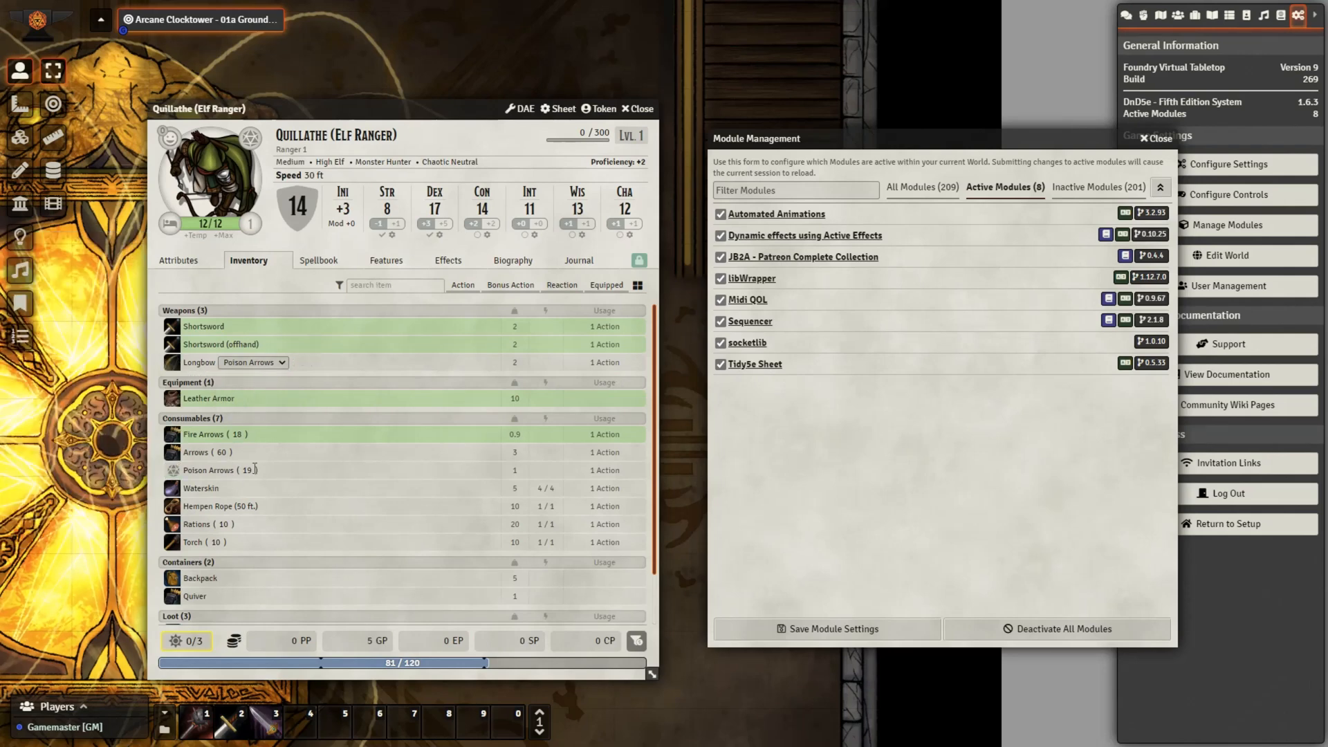
{"action": "right_click", "coordinate": [214, 433]}
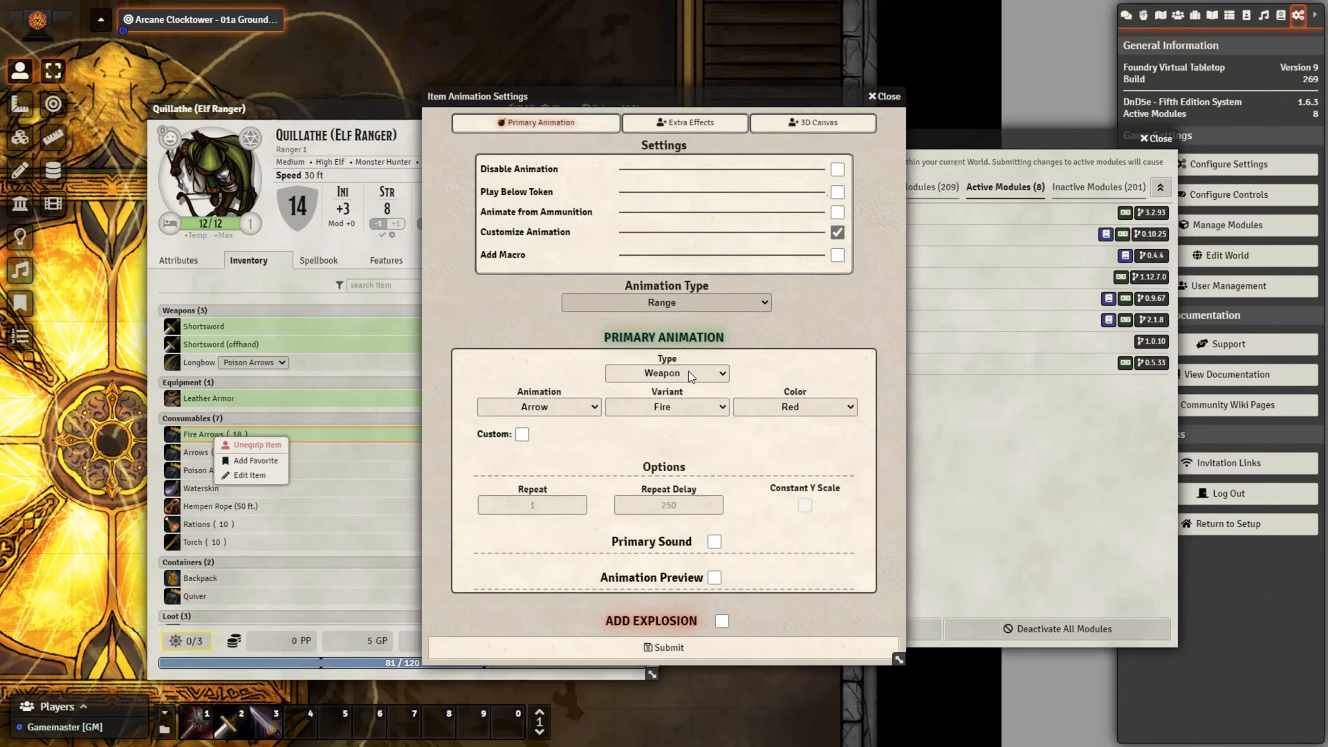
{"action": "left_click", "coordinate": [666, 407]}
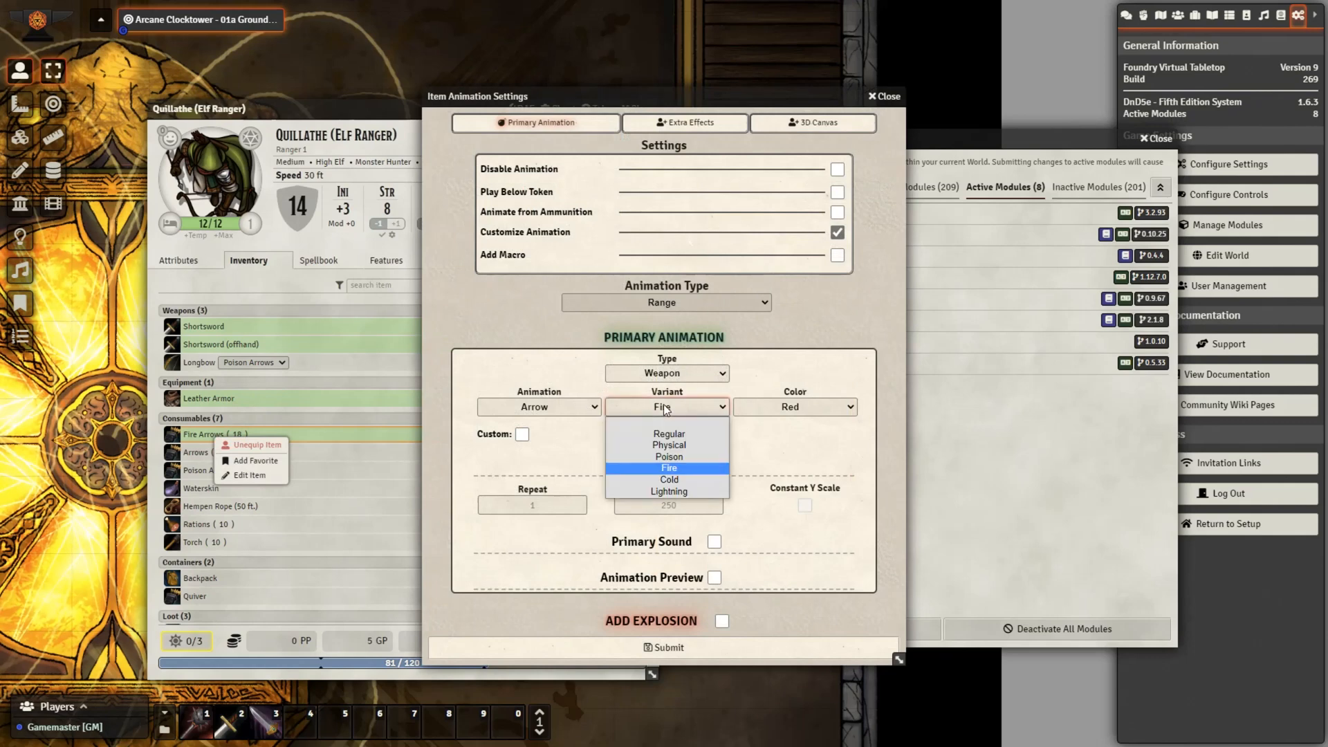
{"action": "left_click", "coordinate": [668, 468]}
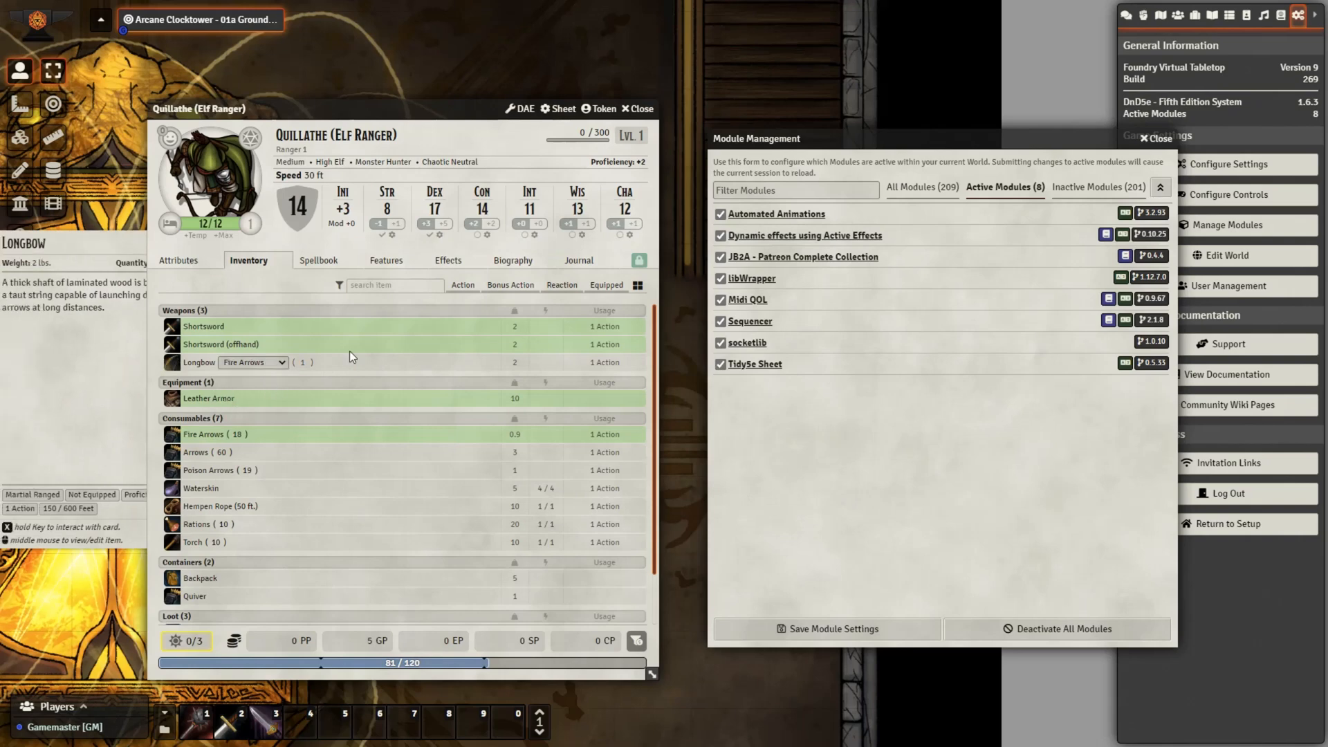
{"action": "left_click", "coordinate": [636, 109]}
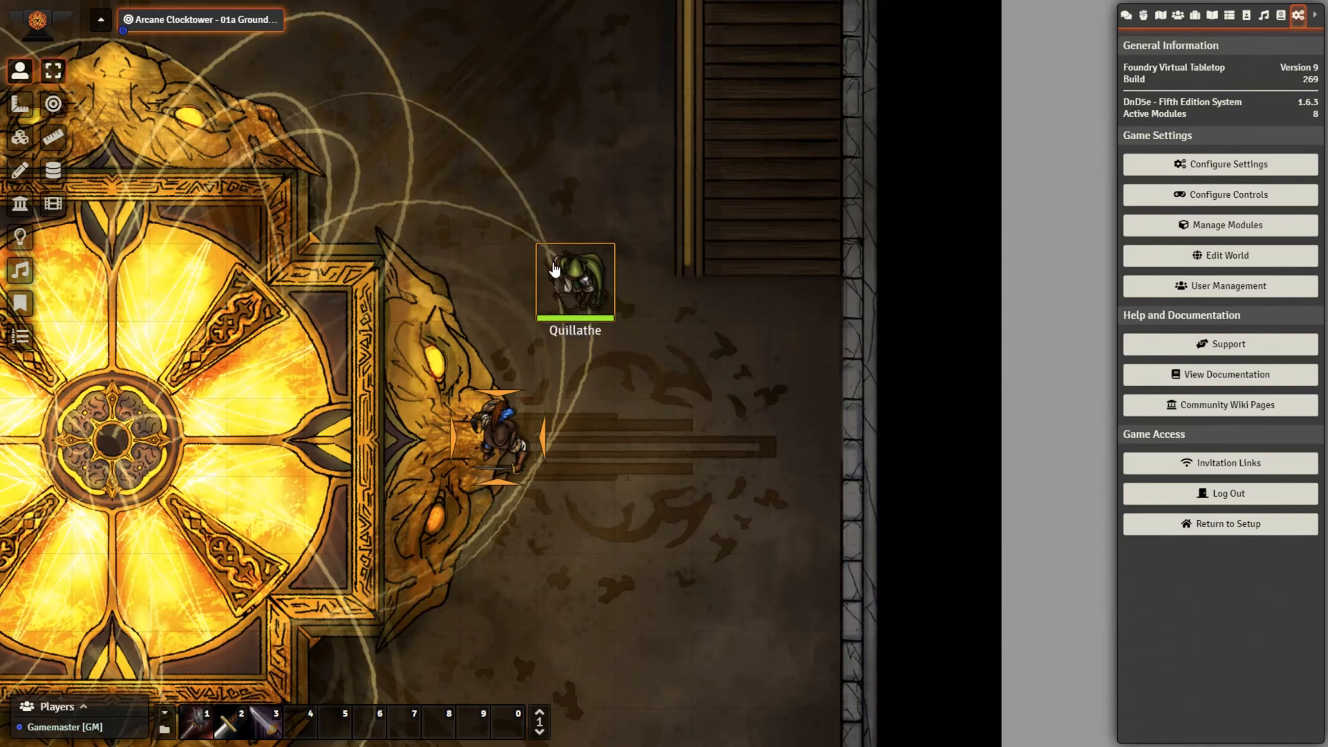
- Fire the Longbow at the bard from Quillathe's sheet, then close it
{"action": "double_click", "coordinate": [574, 282]}
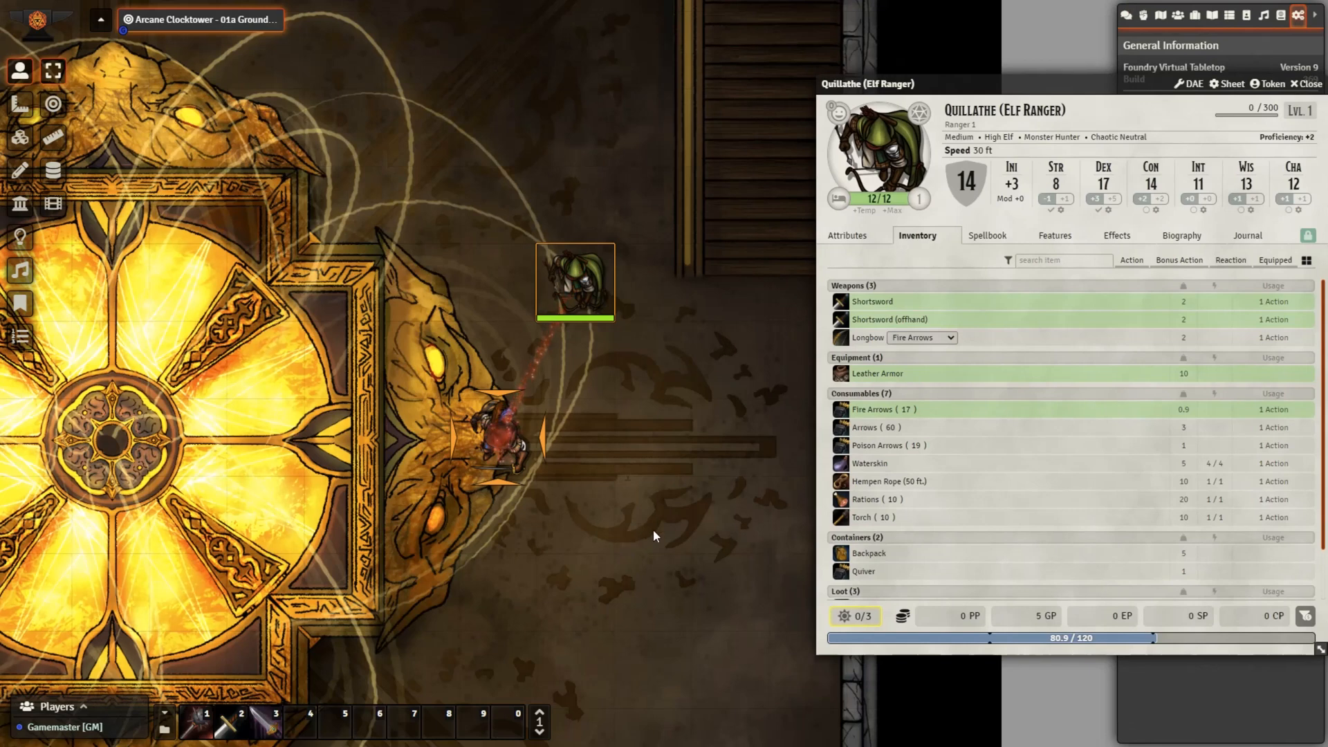
{"action": "left_click", "coordinate": [921, 336]}
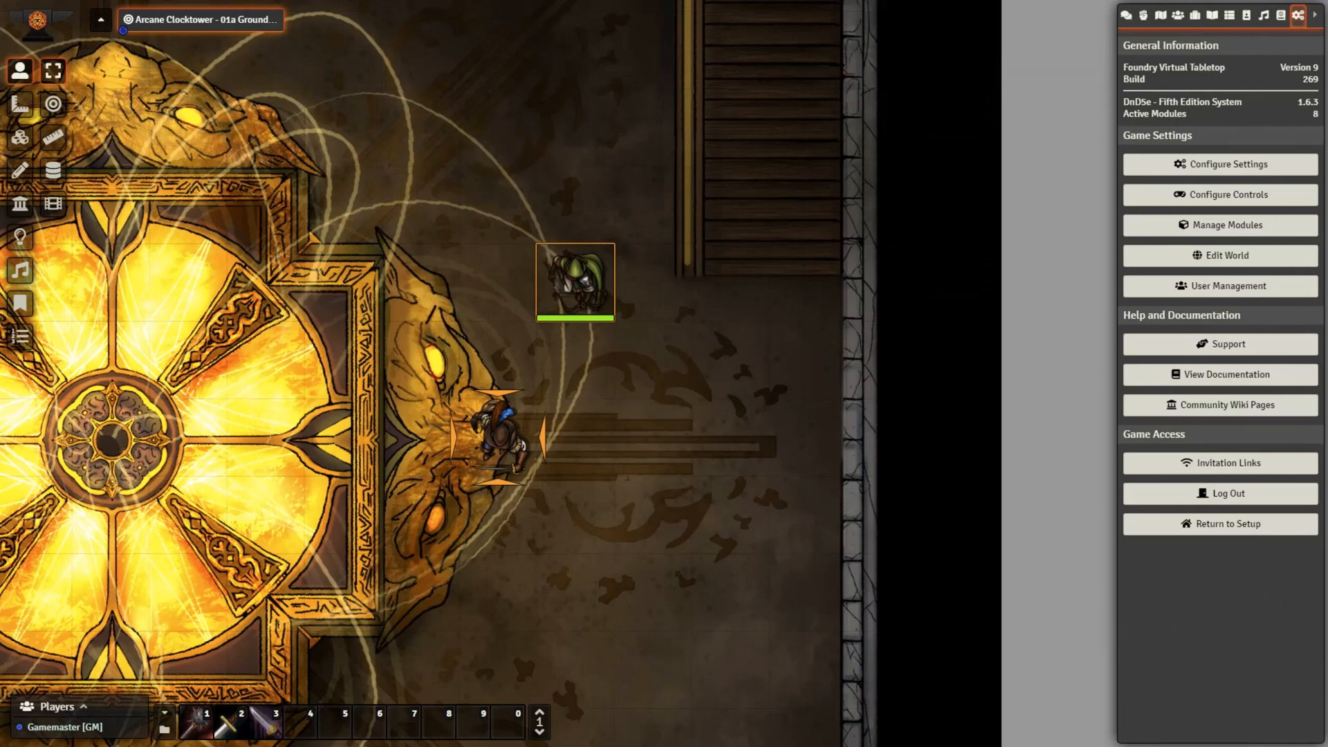
- Select Beior's token and open his character sheet Inventory
{"action": "left_click", "coordinate": [1127, 15]}
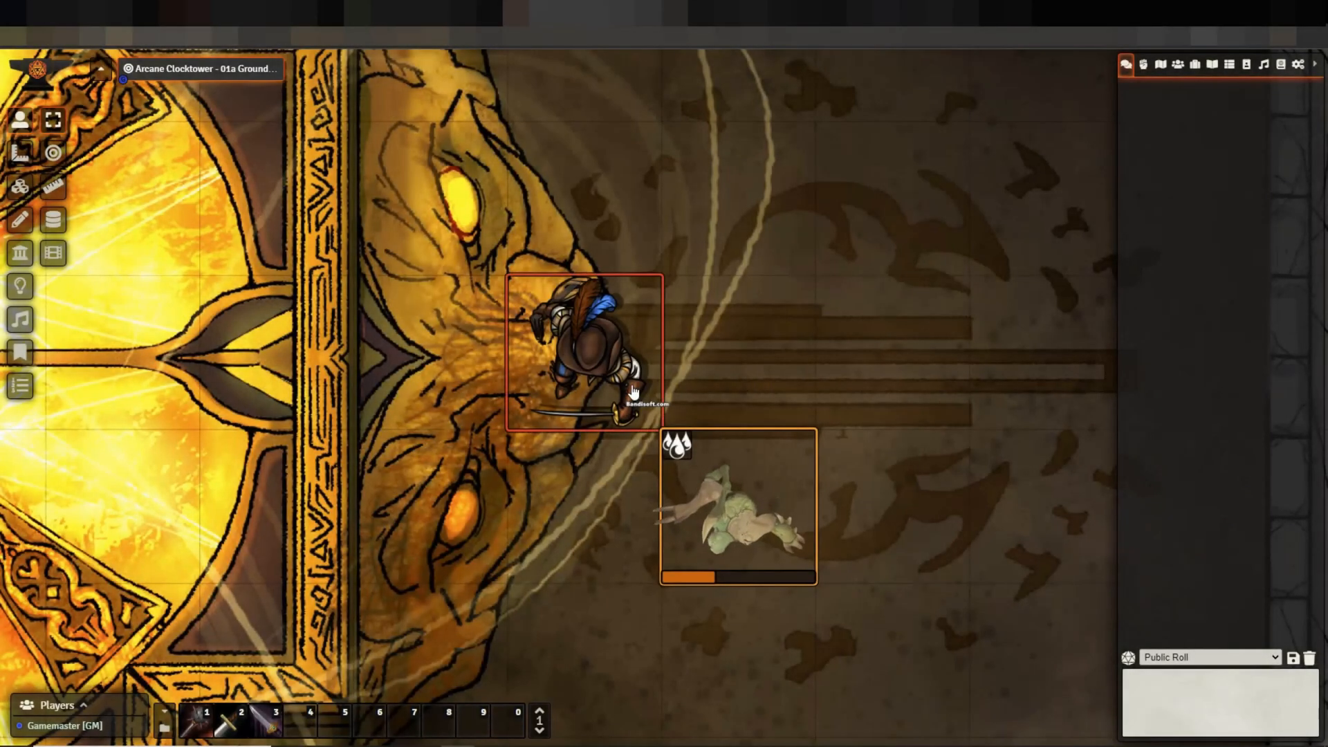
{"action": "double_click", "coordinate": [580, 347]}
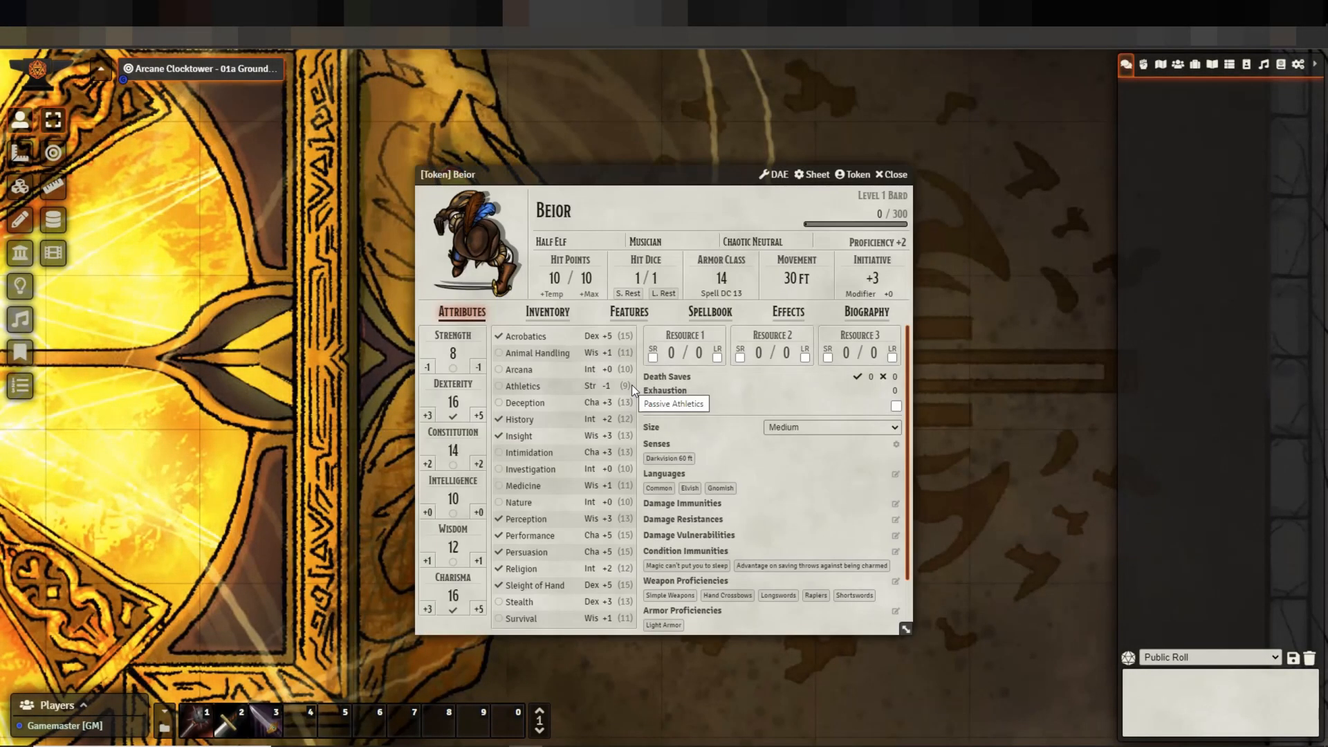
{"action": "left_click", "coordinate": [547, 312]}
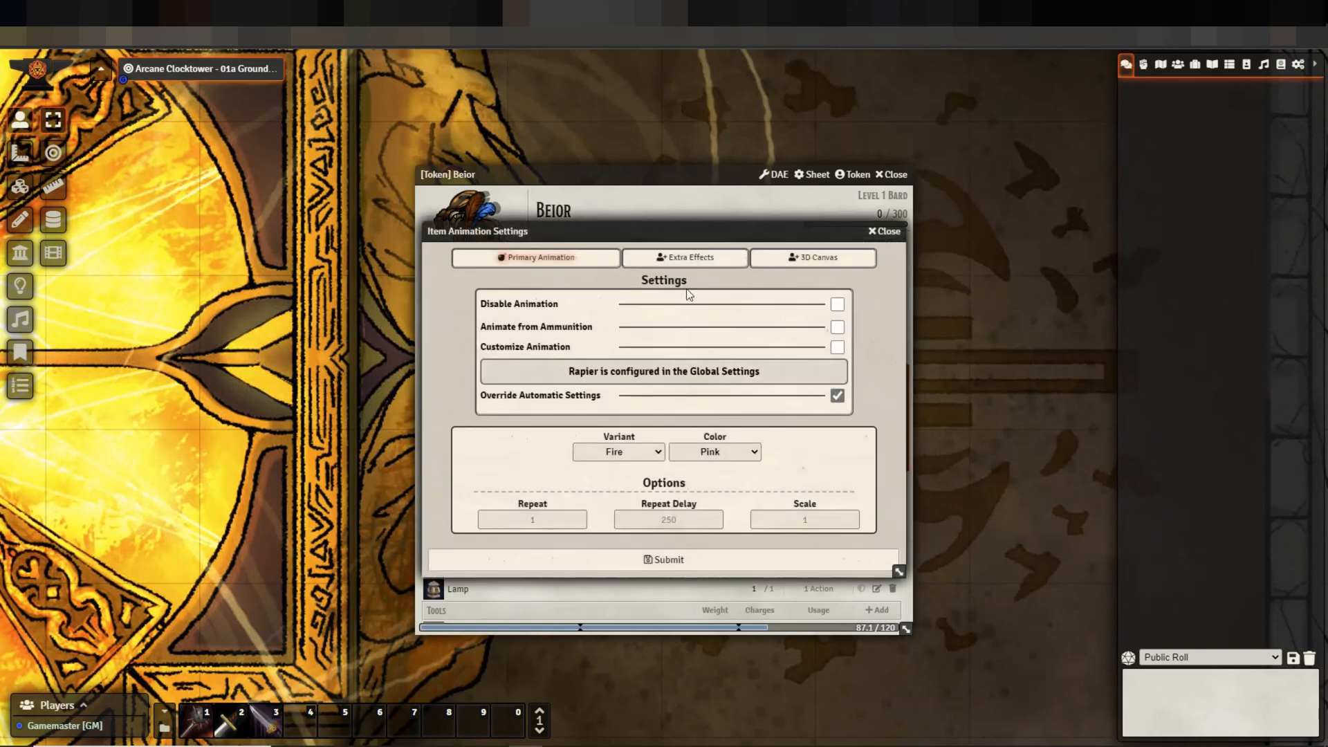
- Give the rapier a Particles source effect (Stars, variant 02, blue) and save
{"action": "left_click", "coordinate": [686, 258]}
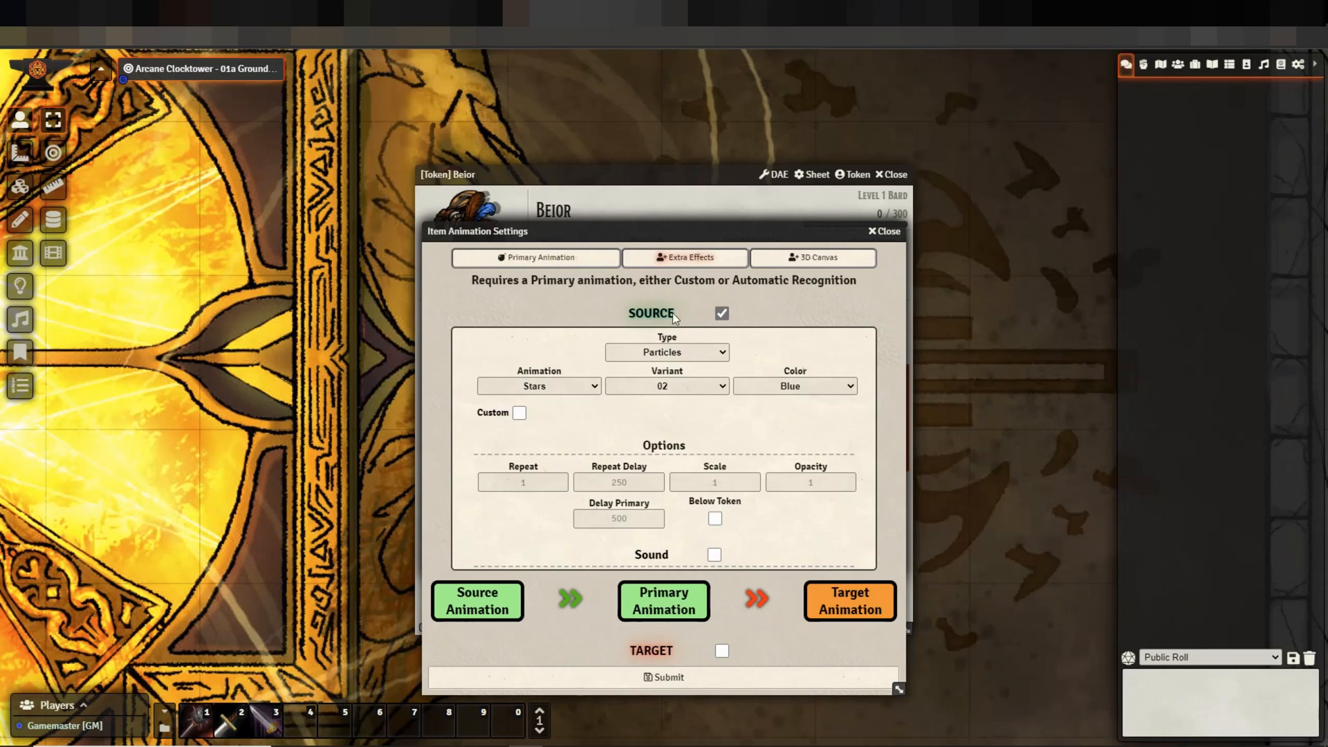
{"action": "mouse_move", "coordinate": [731, 540]}
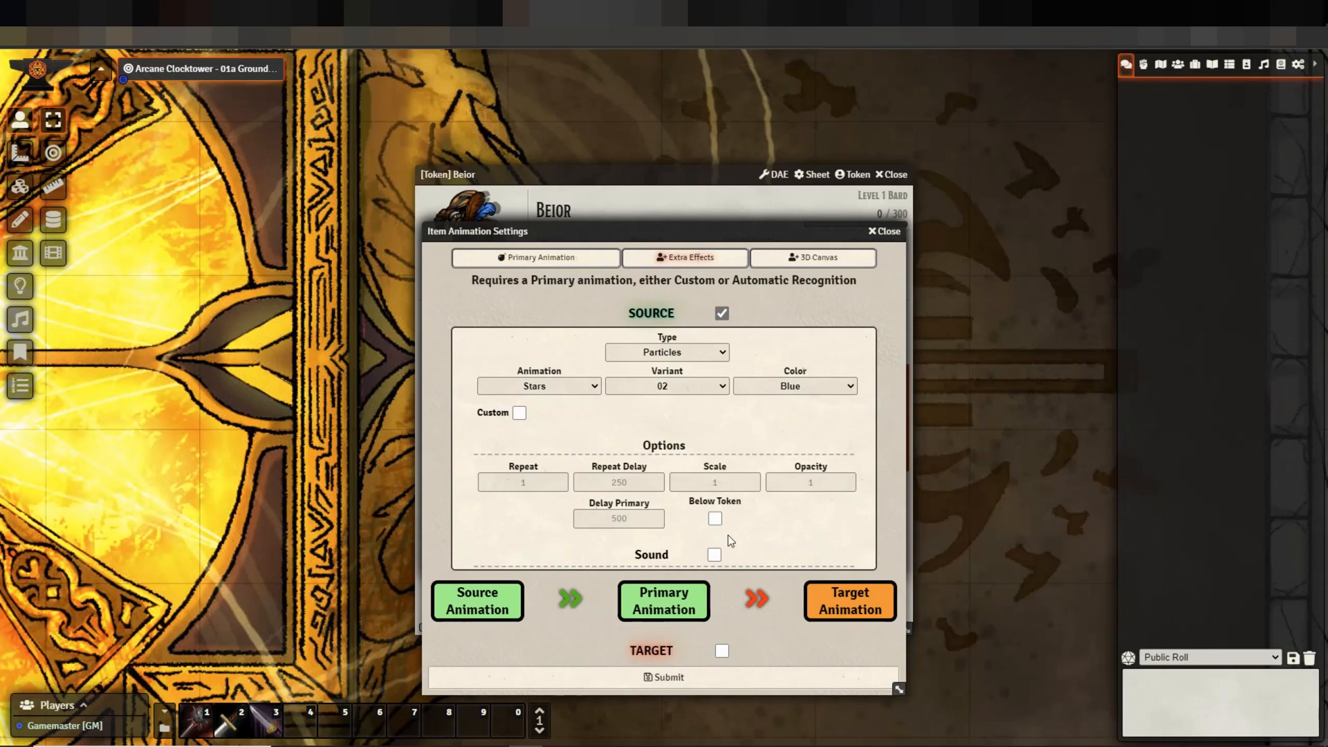
{"action": "mouse_move", "coordinate": [644, 329]}
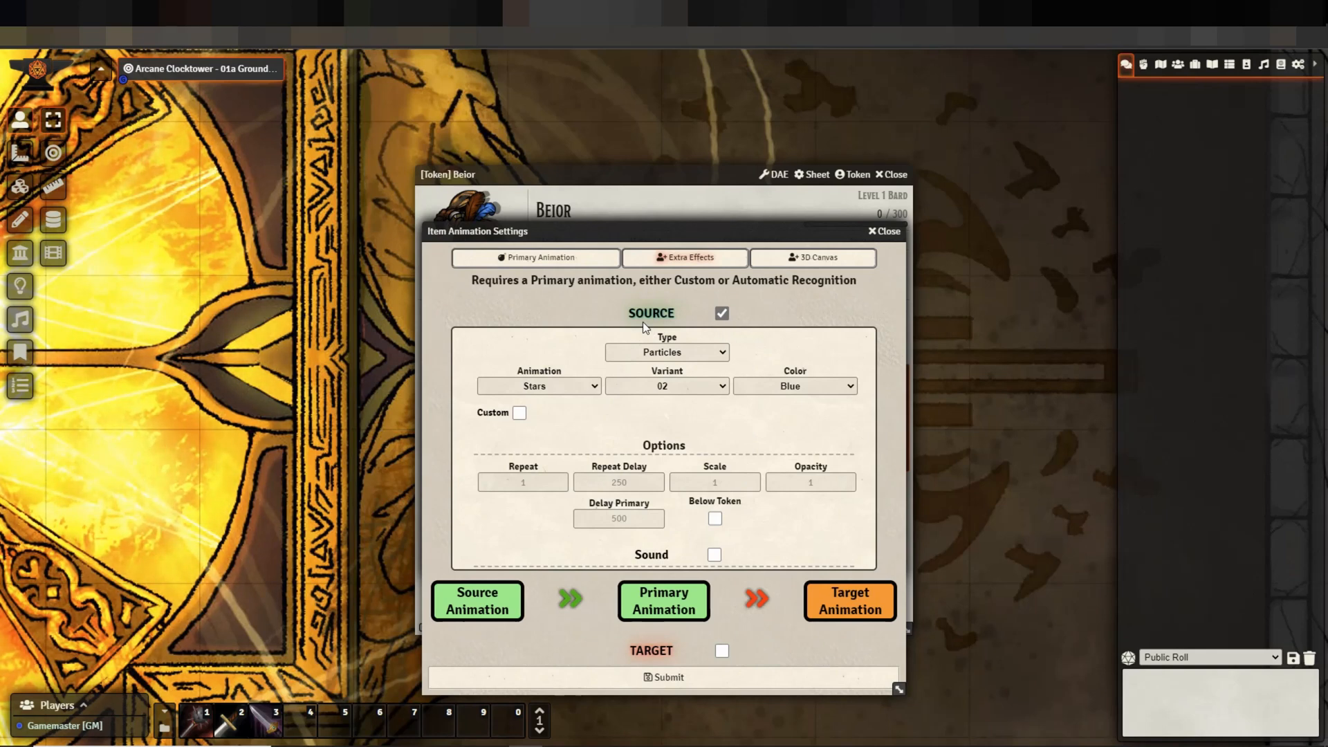
{"action": "left_click", "coordinate": [666, 351]}
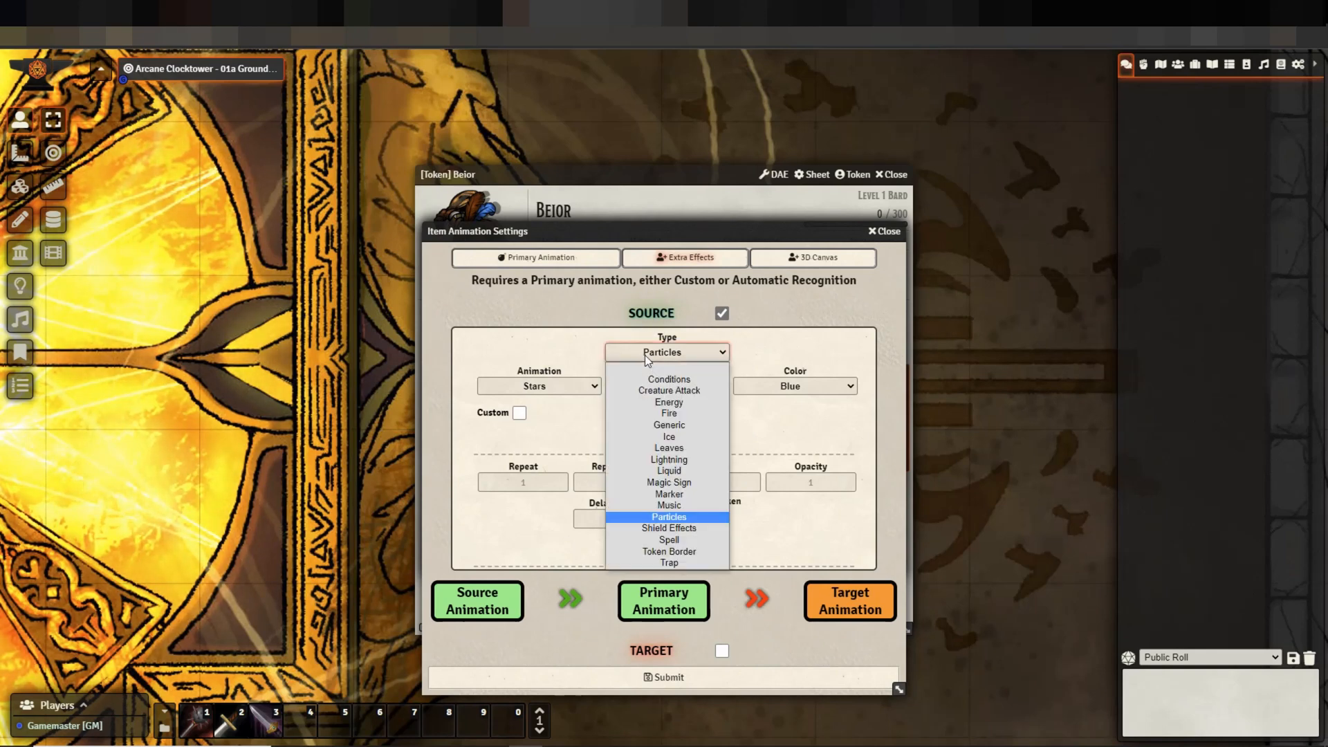
{"action": "left_click", "coordinate": [668, 516]}
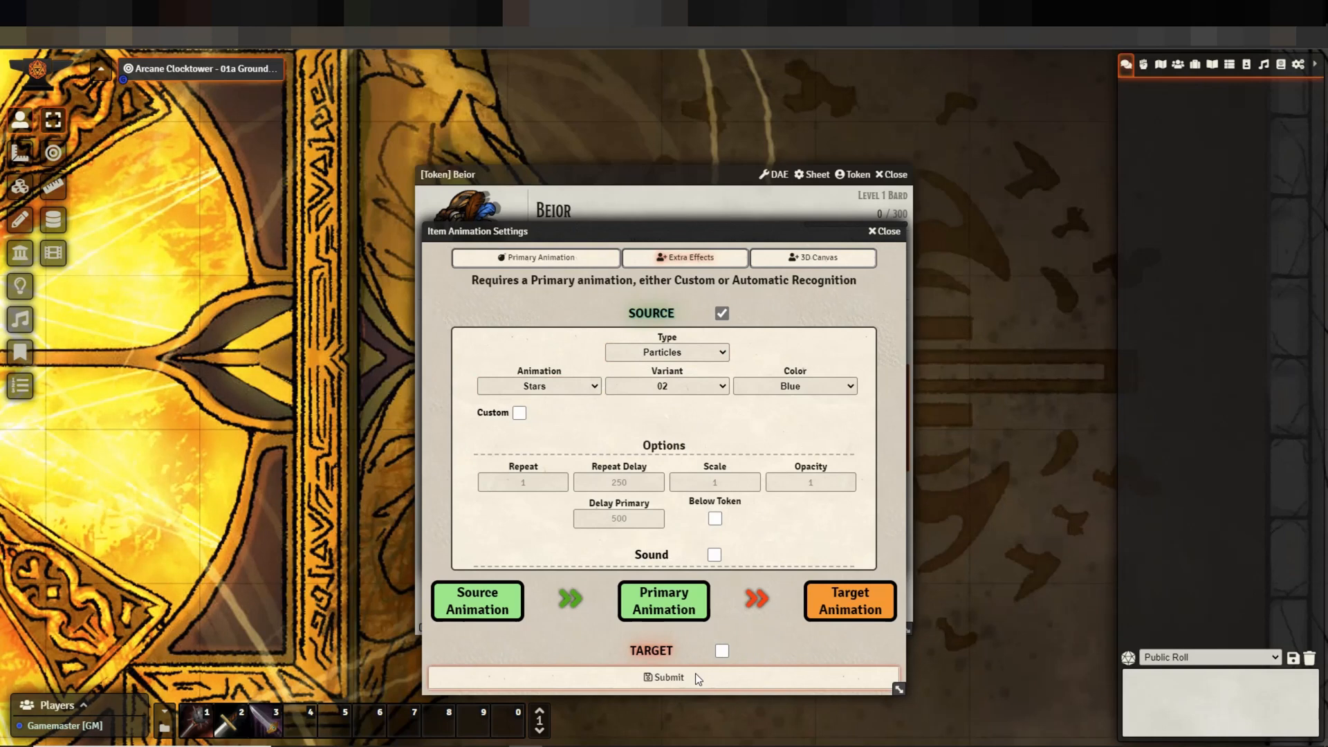
{"action": "left_click", "coordinate": [535, 258]}
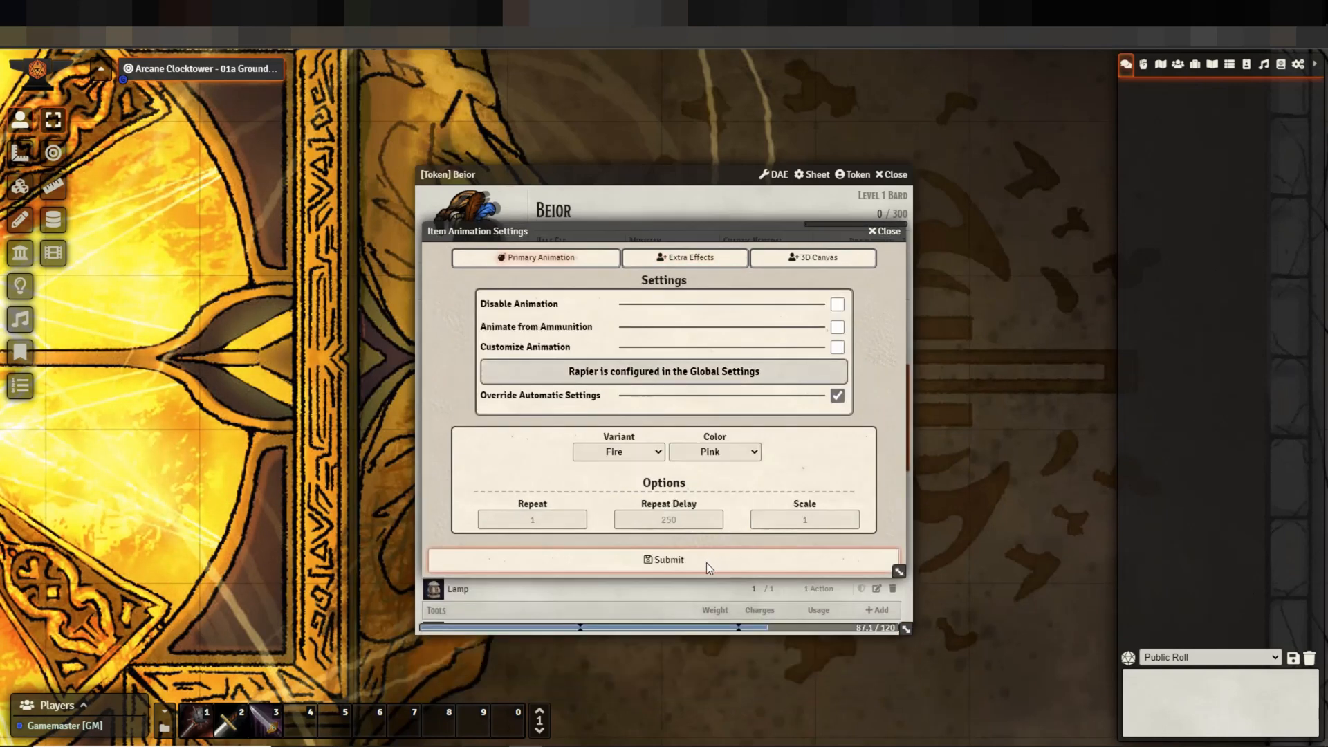
{"action": "left_click", "coordinate": [883, 231]}
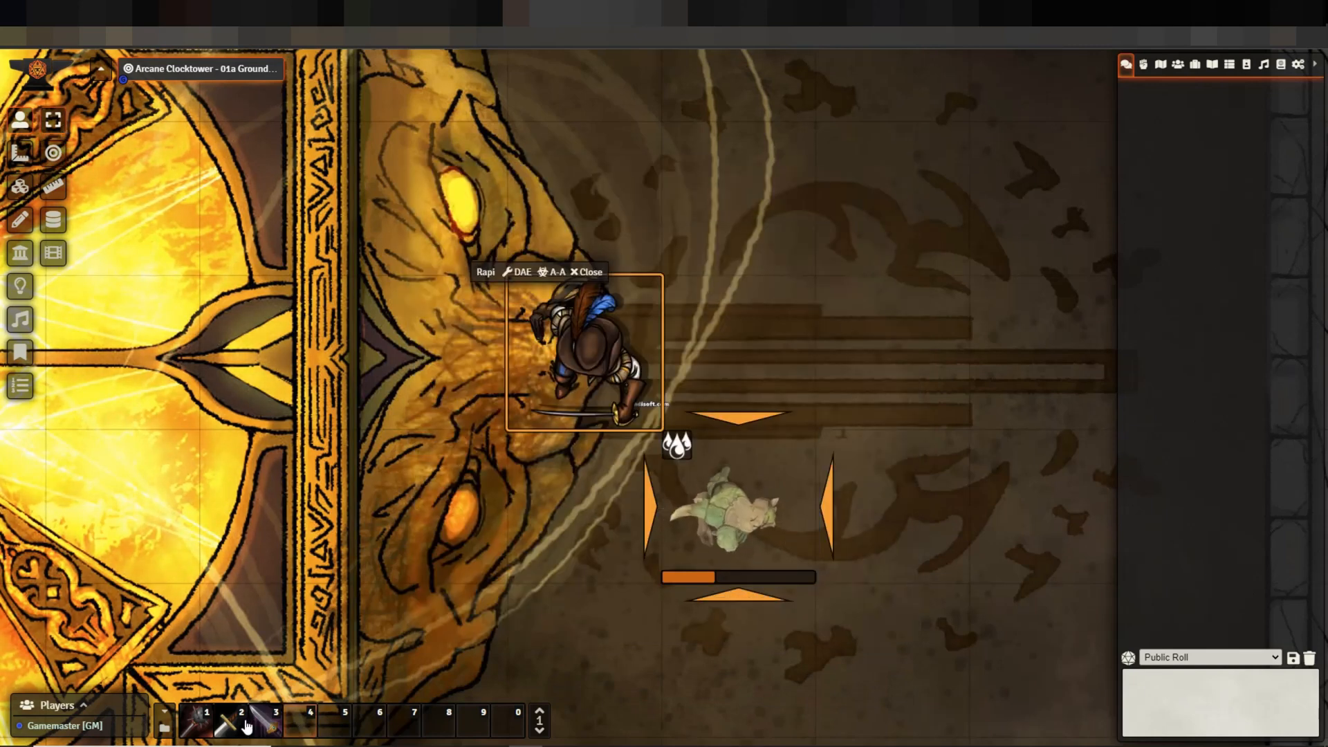
- Roll a rapier attack from hotbar slot 2 against the targeted black bear
{"action": "left_click", "coordinate": [223, 720]}
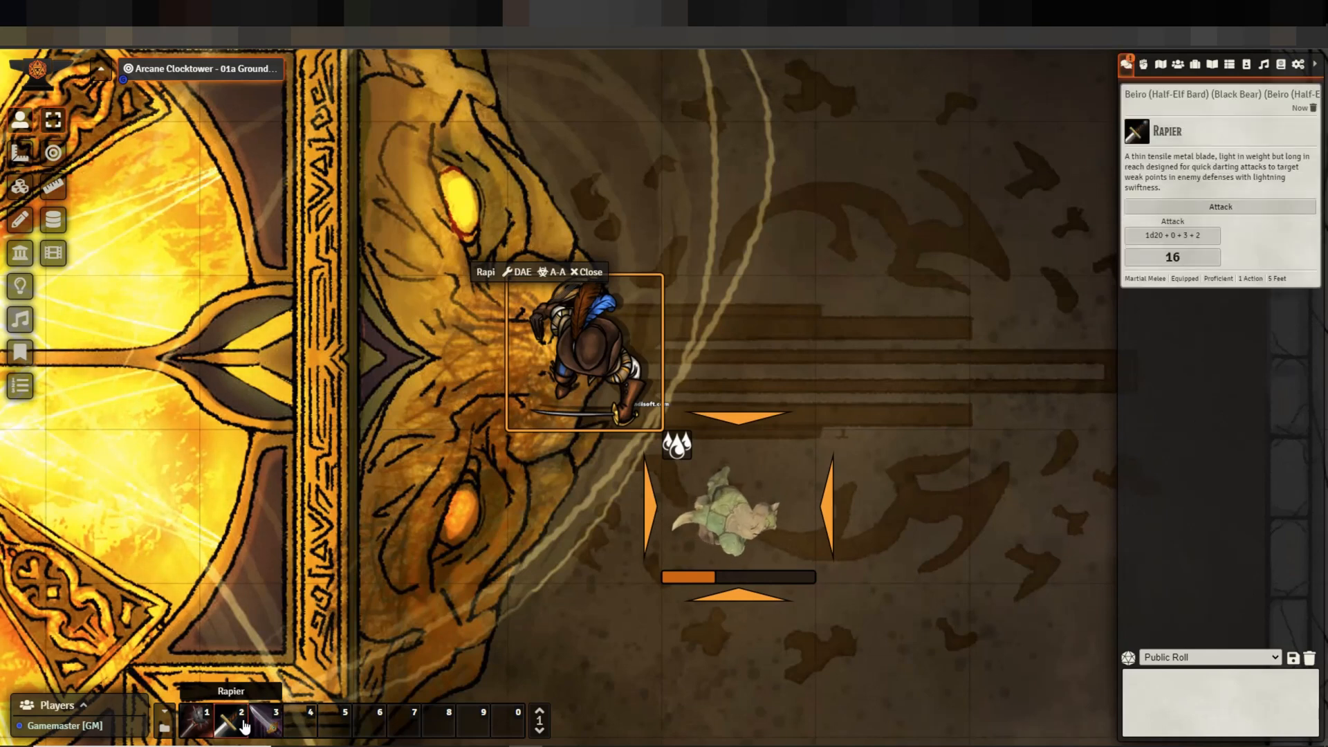